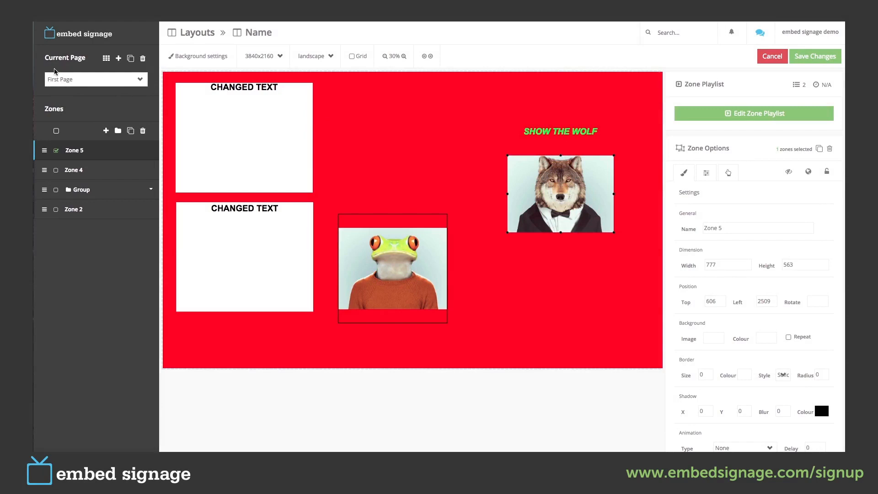
mouse_move(40, 78)
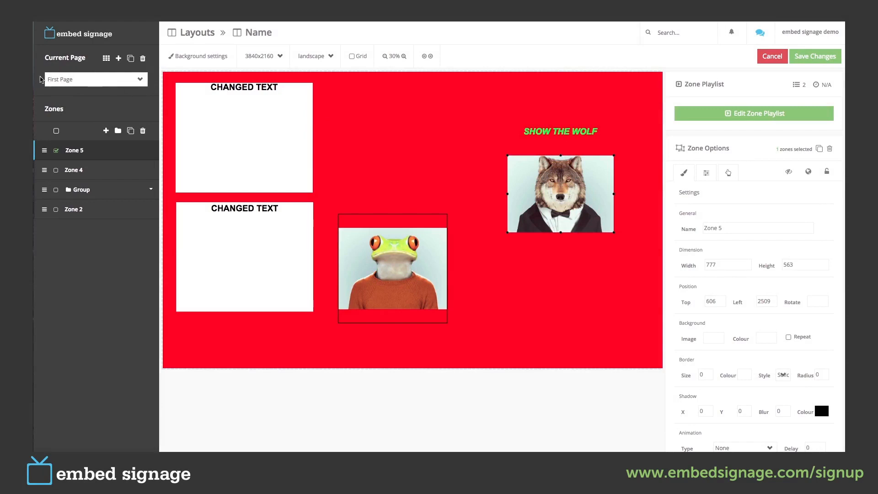
mouse_move(75, 90)
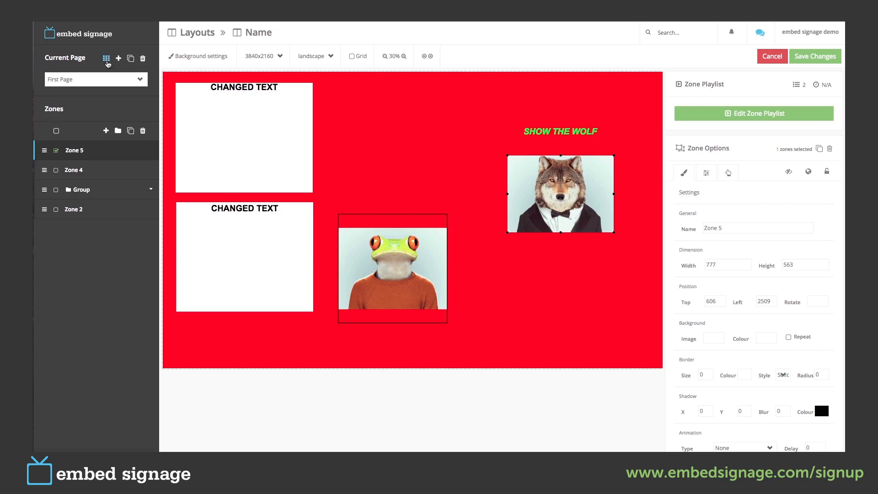
- Show the Your pages list with First Page's general settings
left_click(106, 59)
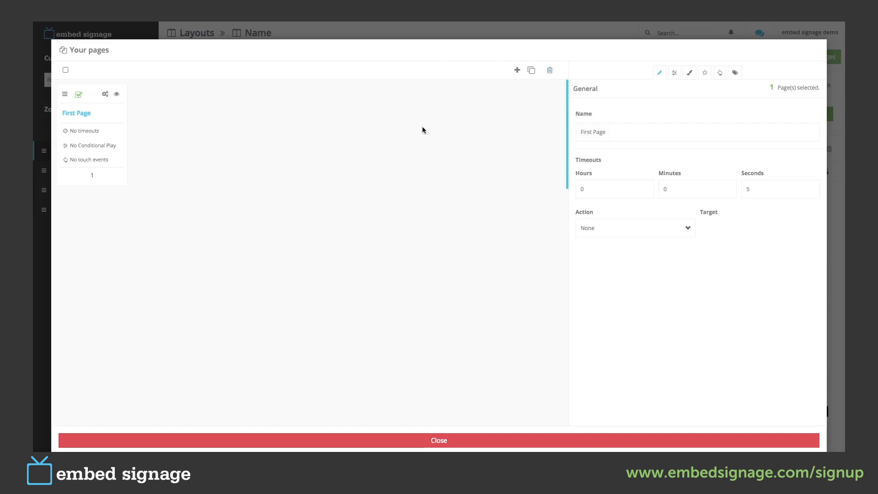
mouse_move(124, 210)
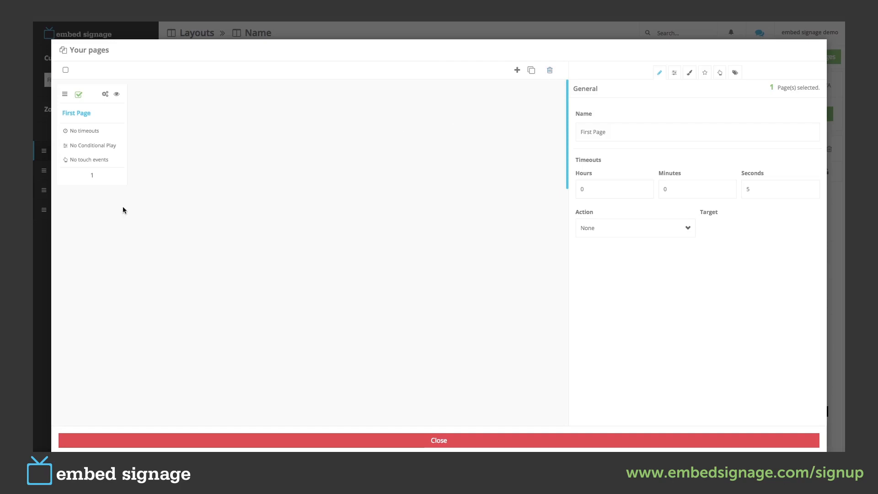
mouse_move(99, 102)
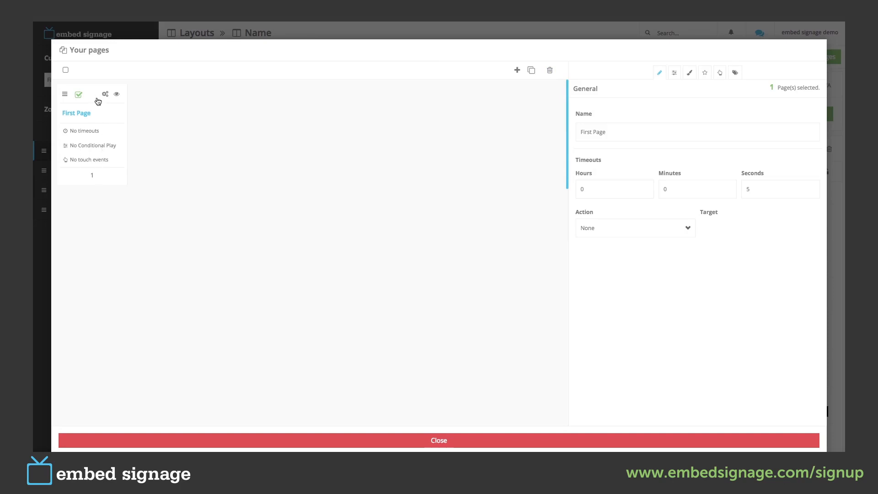
mouse_move(177, 152)
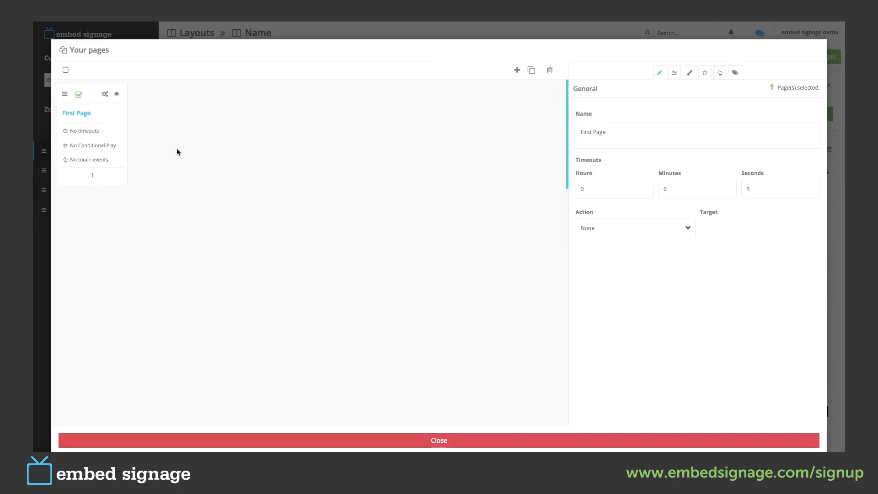
mouse_move(134, 122)
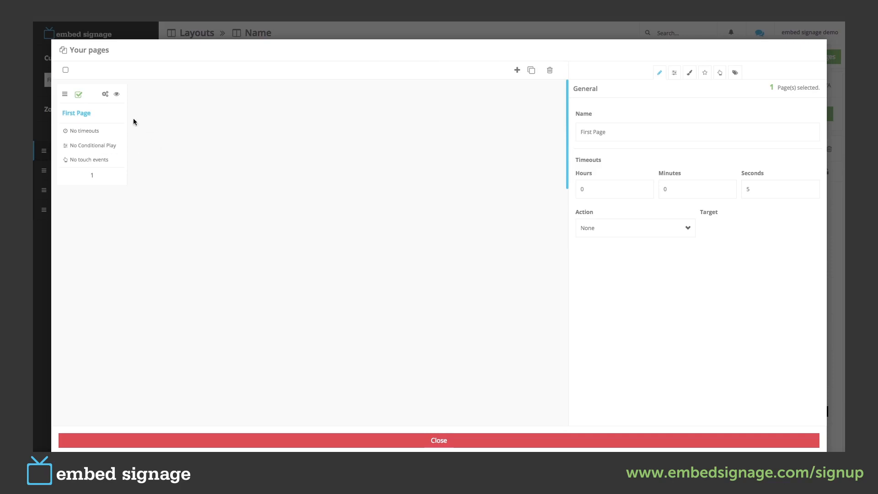
mouse_move(161, 166)
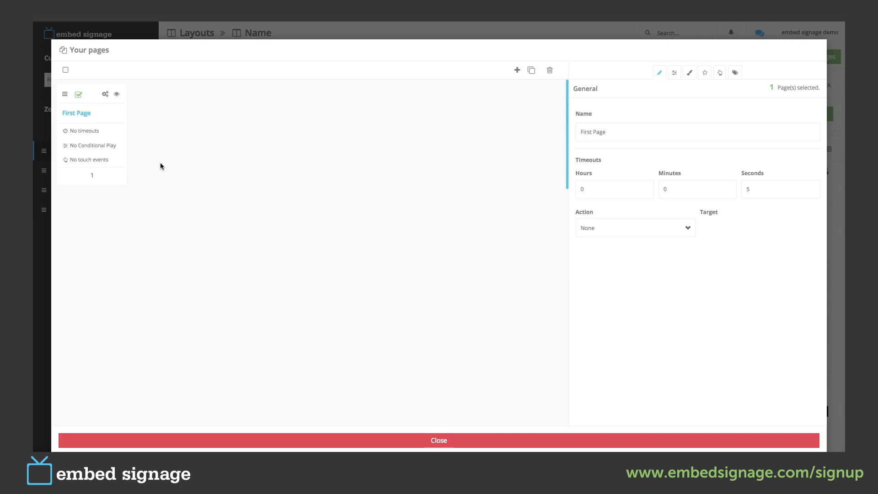
mouse_move(458, 191)
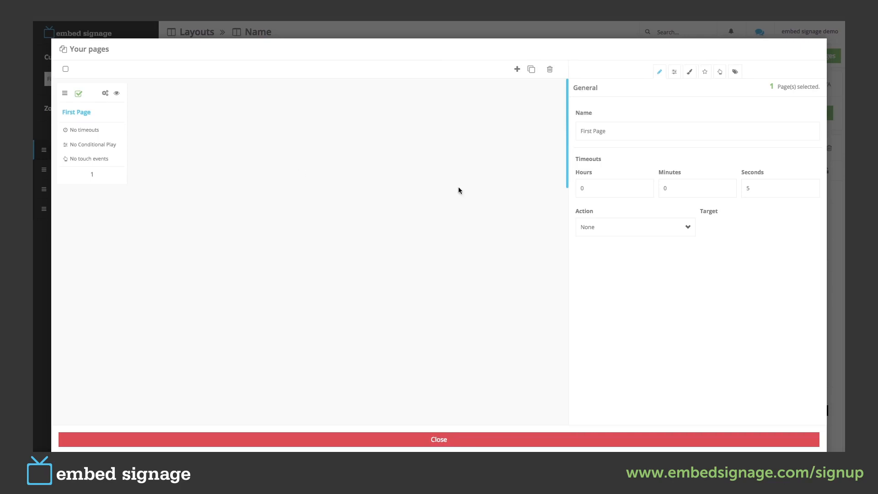
mouse_move(517, 69)
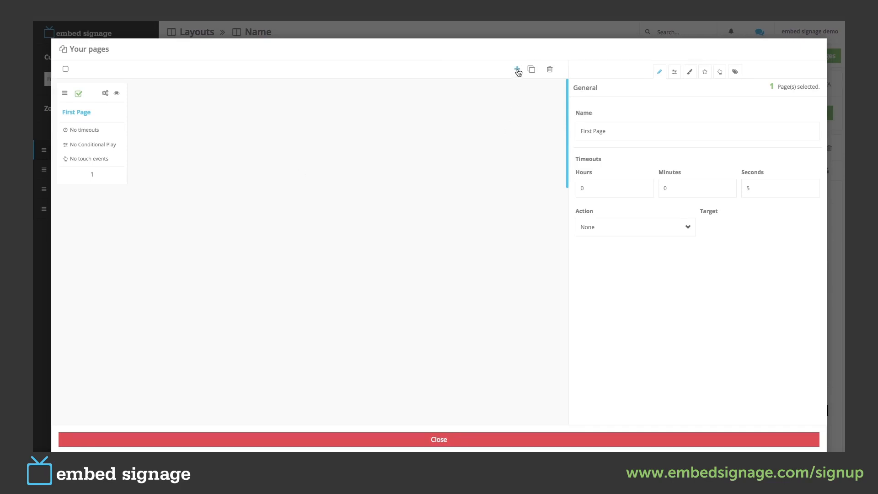
- Add a new Page 2 to the layout with a 15-second timeout
left_click(516, 70)
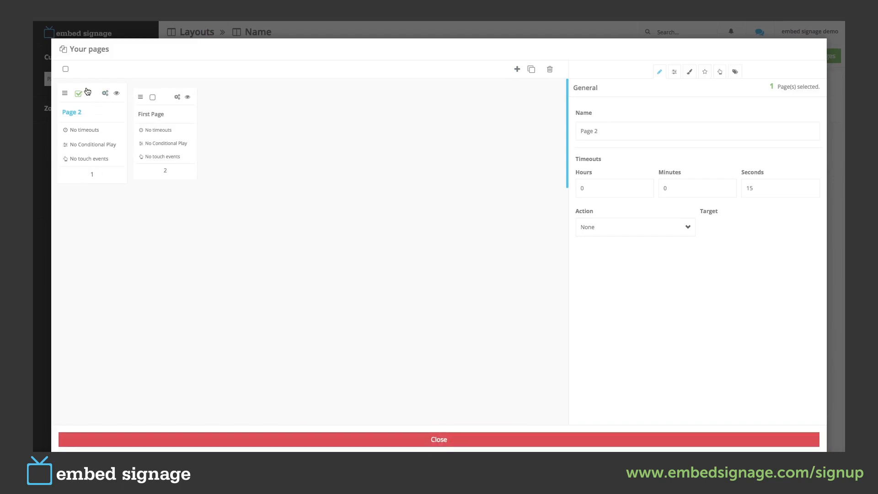
mouse_move(95, 102)
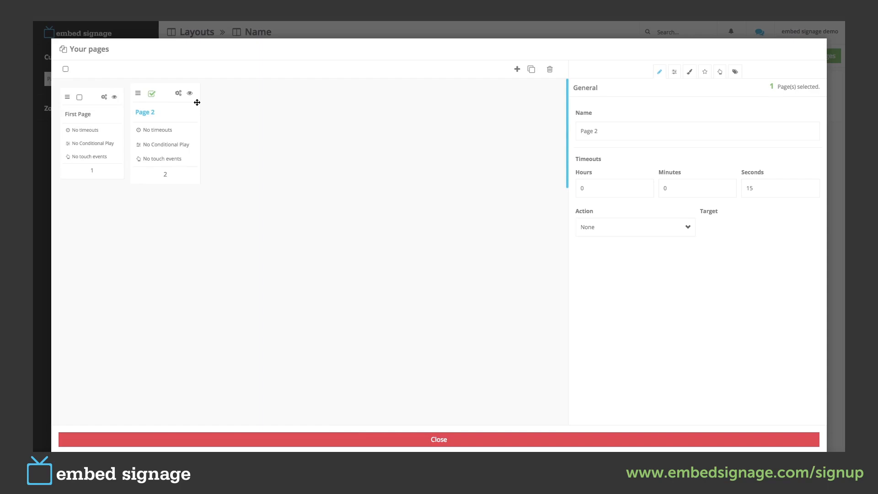
mouse_move(323, 200)
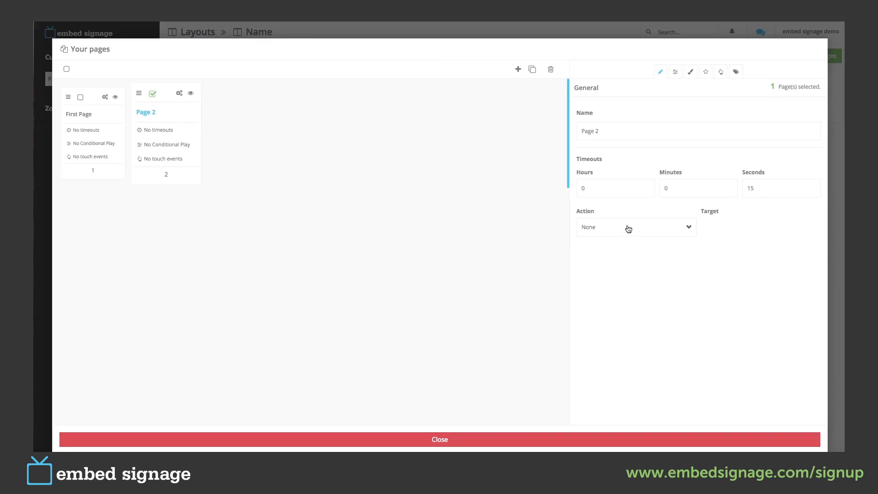
- Have Page 2's timeout show First Page, then select First Page for editing
left_click(636, 227)
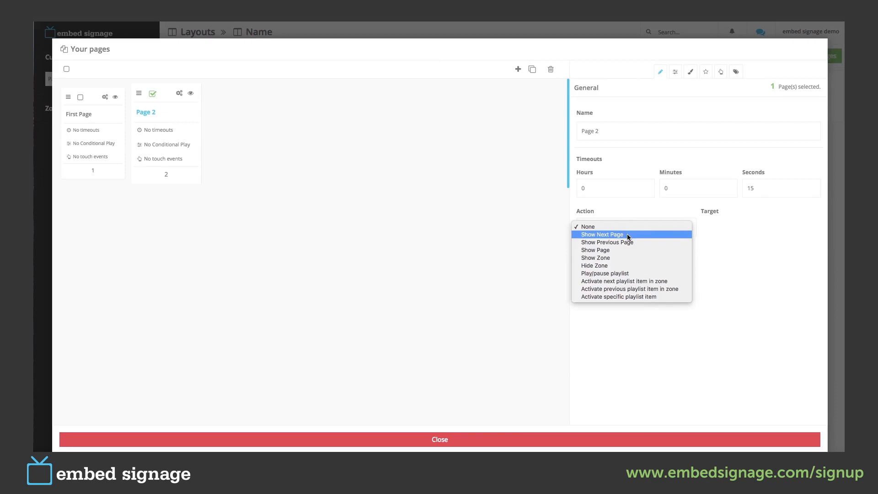
left_click(602, 234)
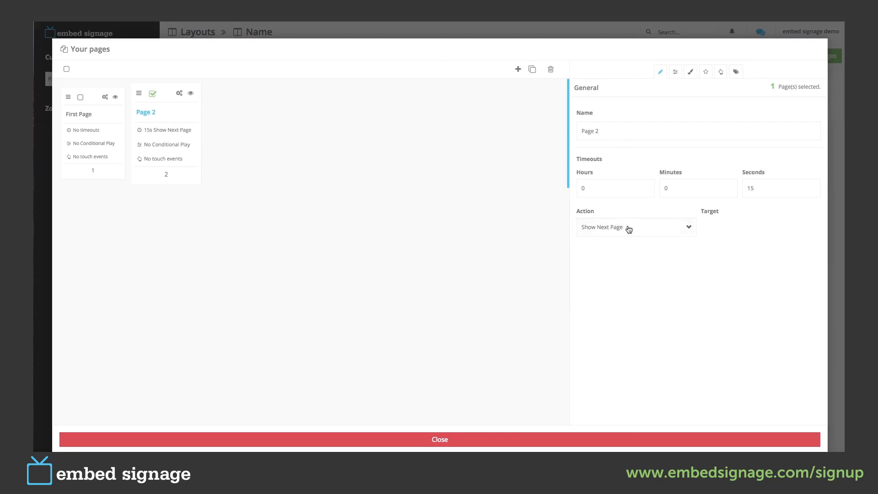
mouse_move(624, 247)
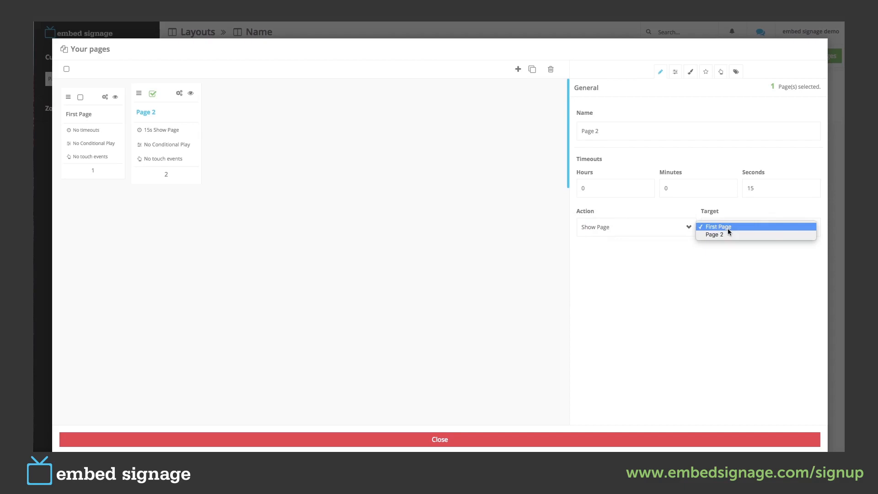
left_click(717, 227)
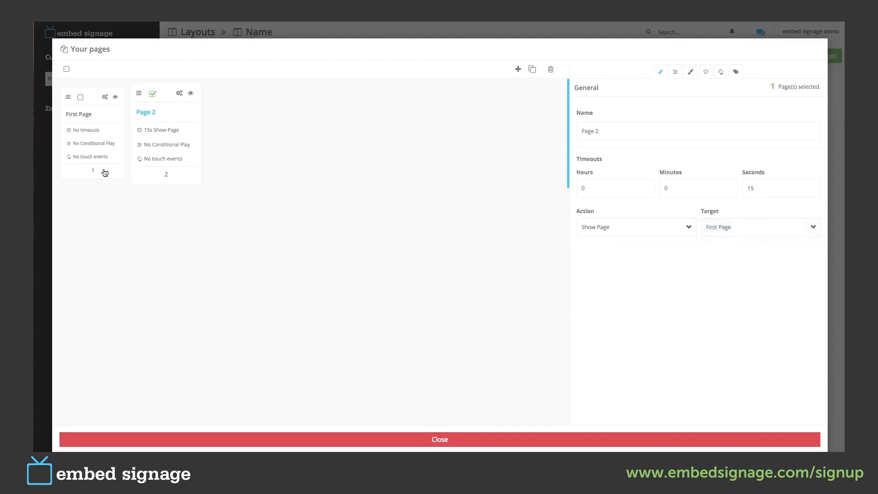
left_click(80, 93)
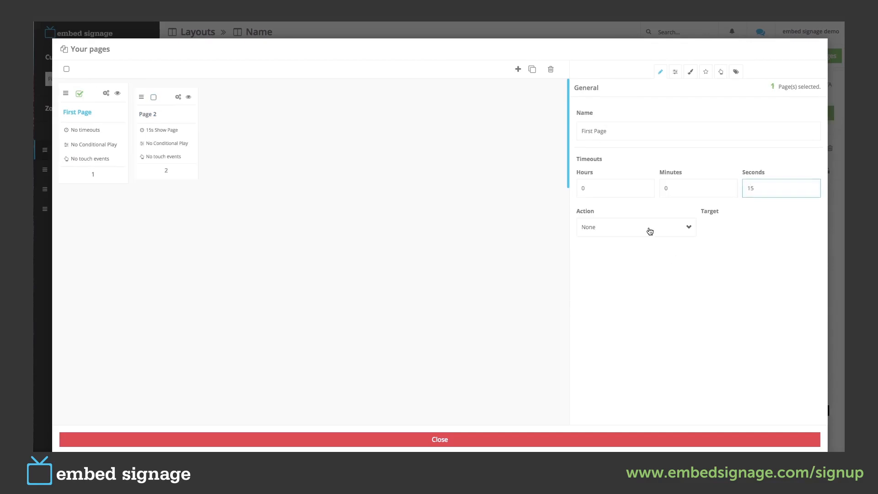
- Set First Page's timeout action to Show Next Page and select Page 2 again
left_click(635, 227)
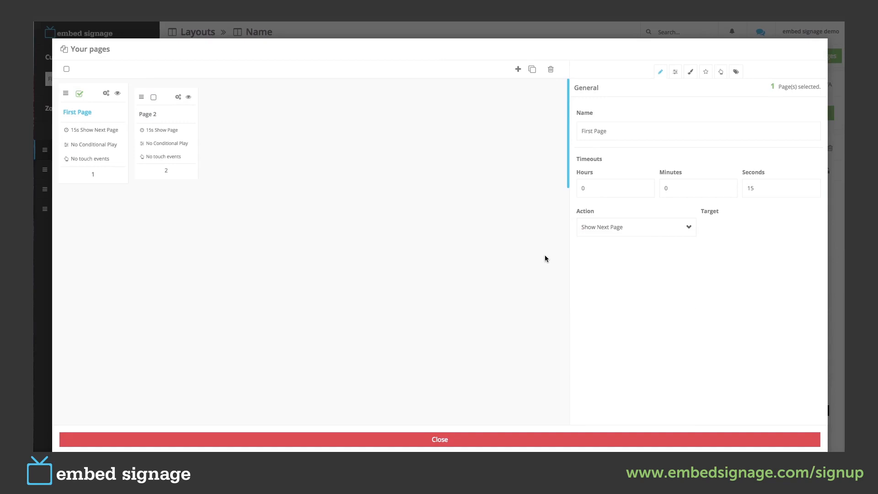
mouse_move(541, 262)
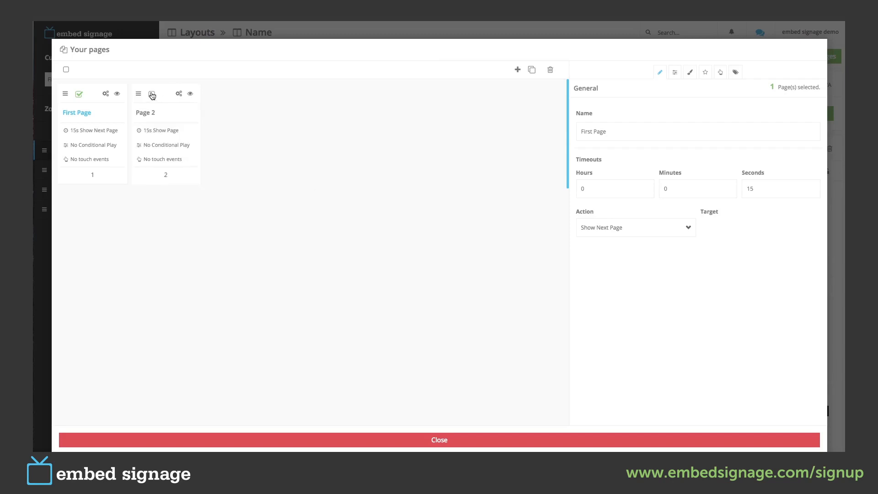
left_click(151, 94)
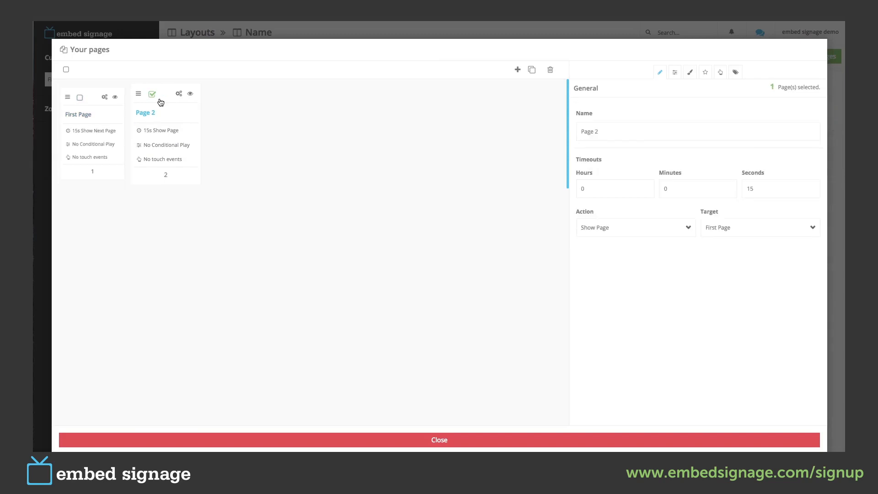
mouse_move(436, 139)
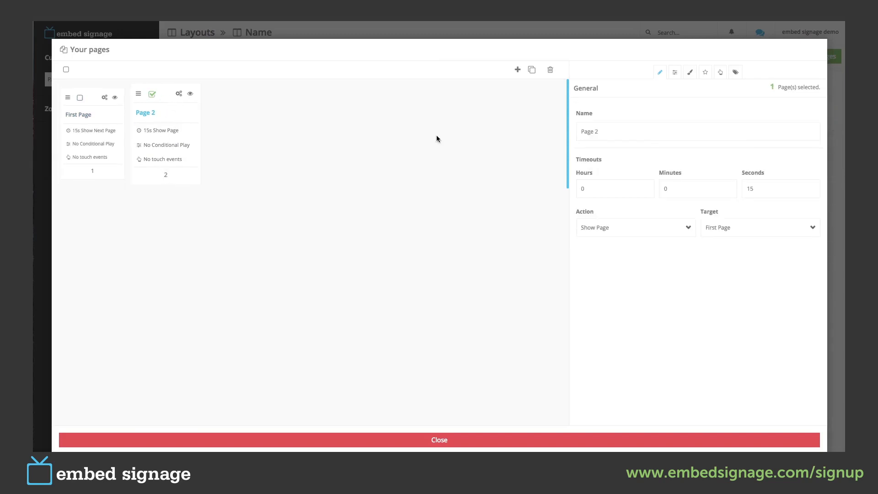
mouse_move(675, 72)
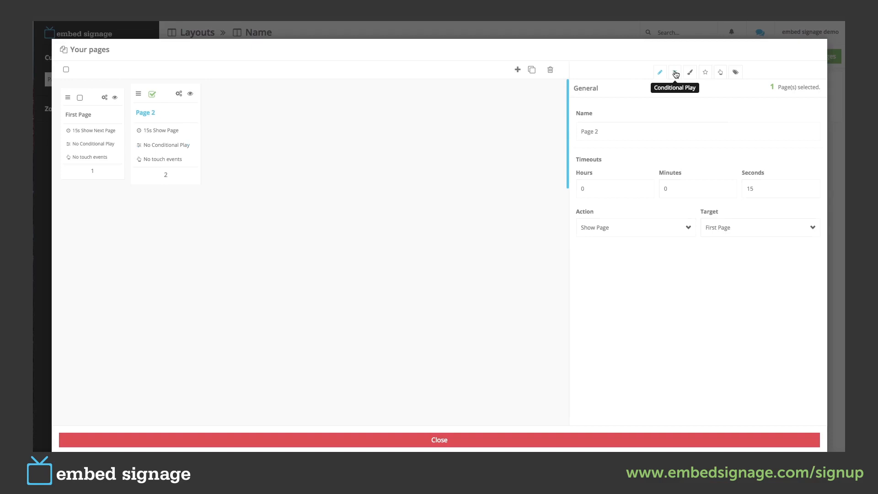
- Enable Weather conditional play for Page 2 with Low Temp 20 and High Temp 40 Celsius
left_click(675, 72)
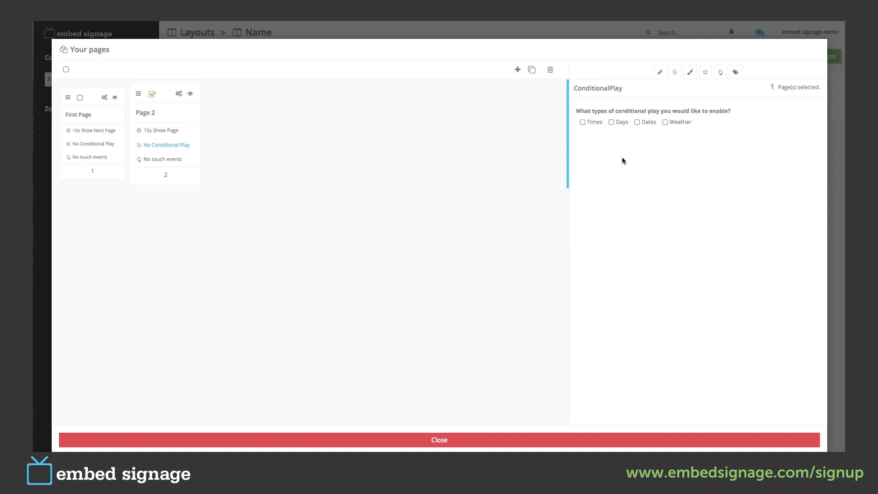
mouse_move(591, 125)
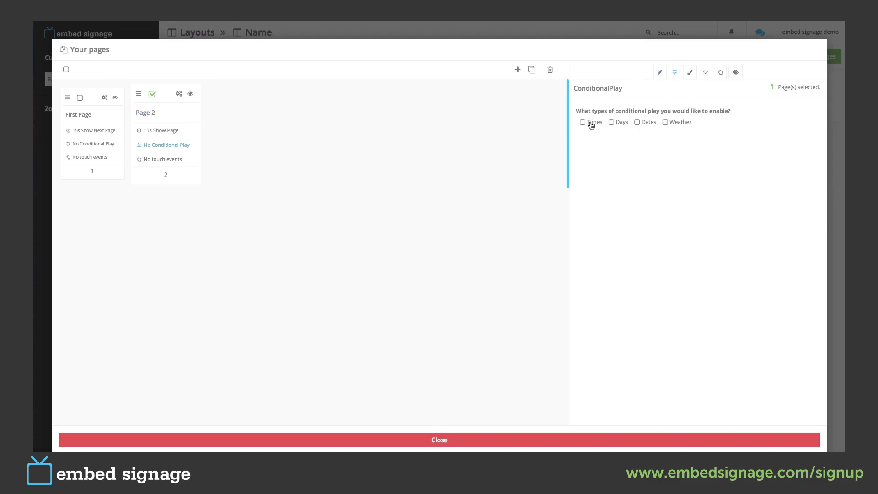
mouse_move(622, 127)
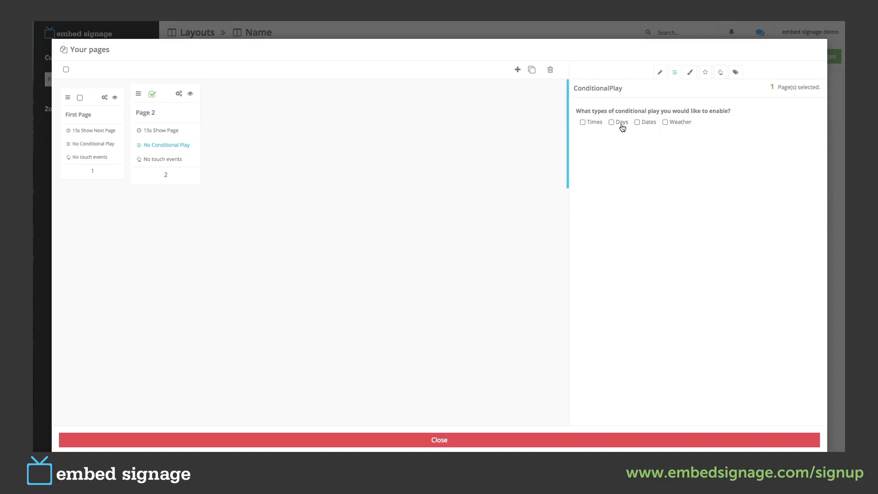
mouse_move(652, 125)
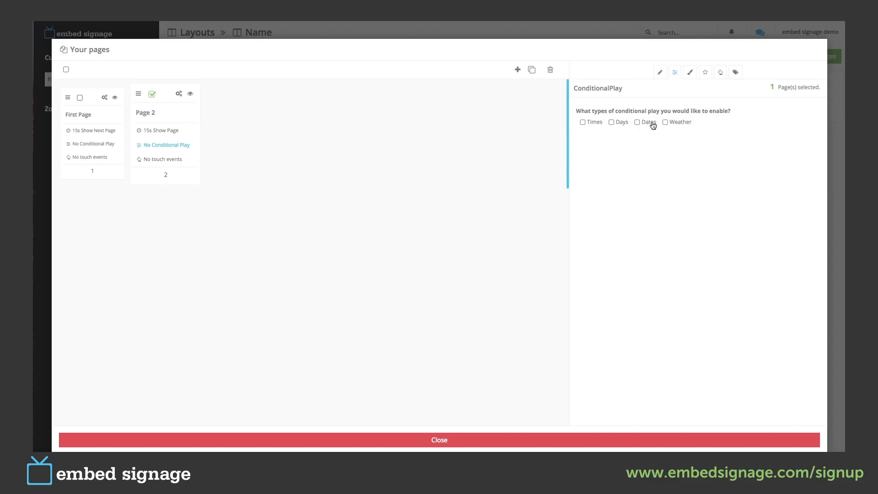
mouse_move(684, 125)
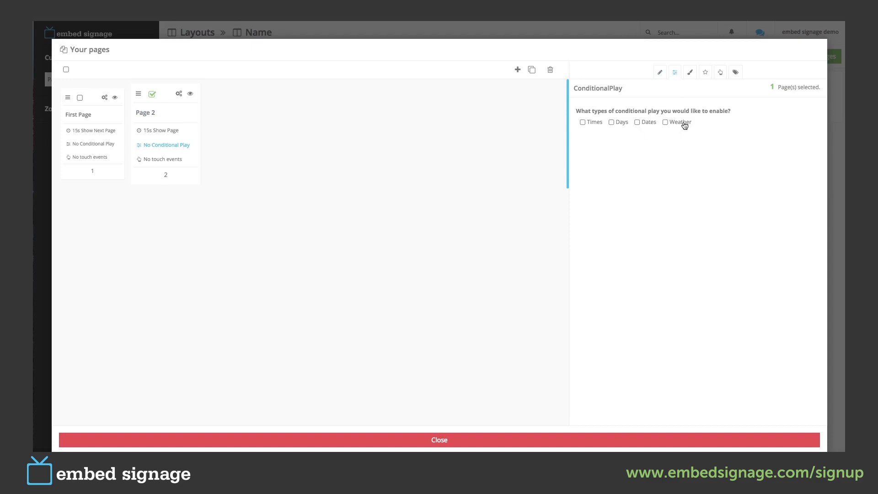
mouse_move(637, 146)
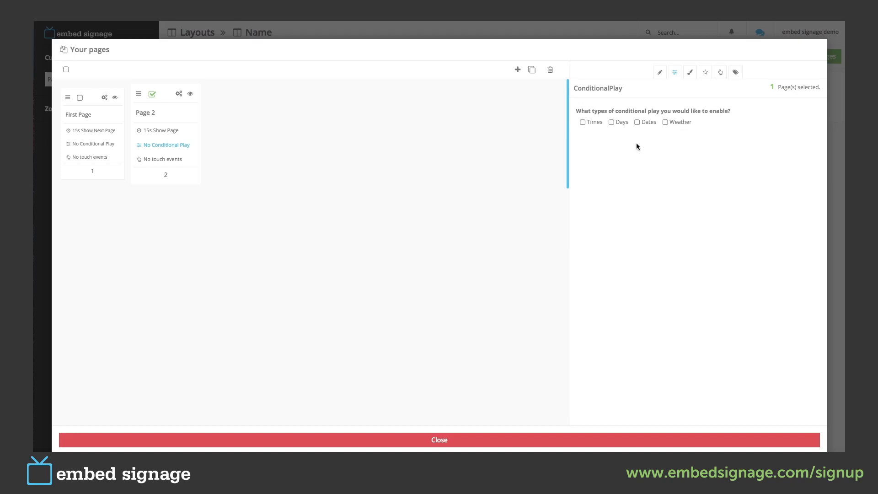
mouse_move(627, 146)
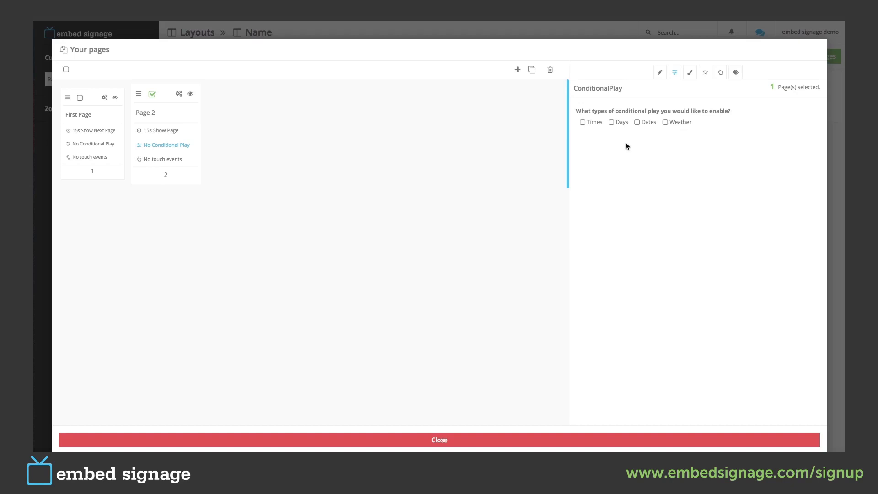
mouse_move(692, 137)
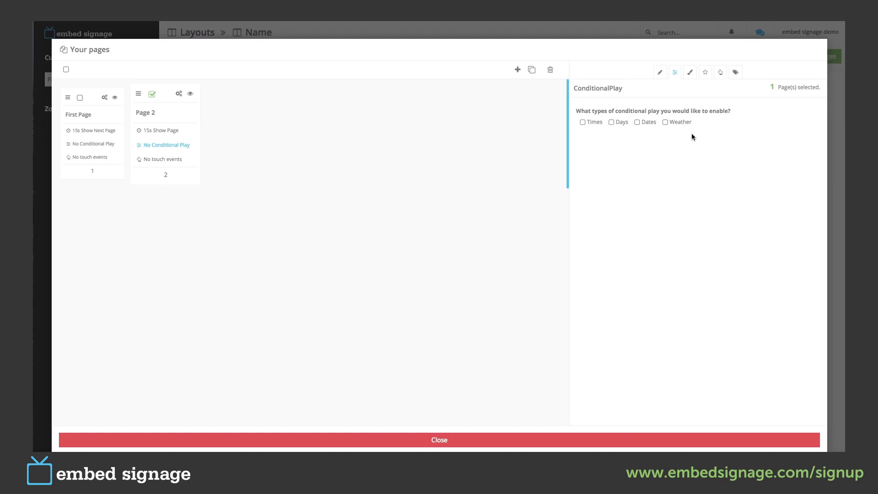
mouse_move(699, 135)
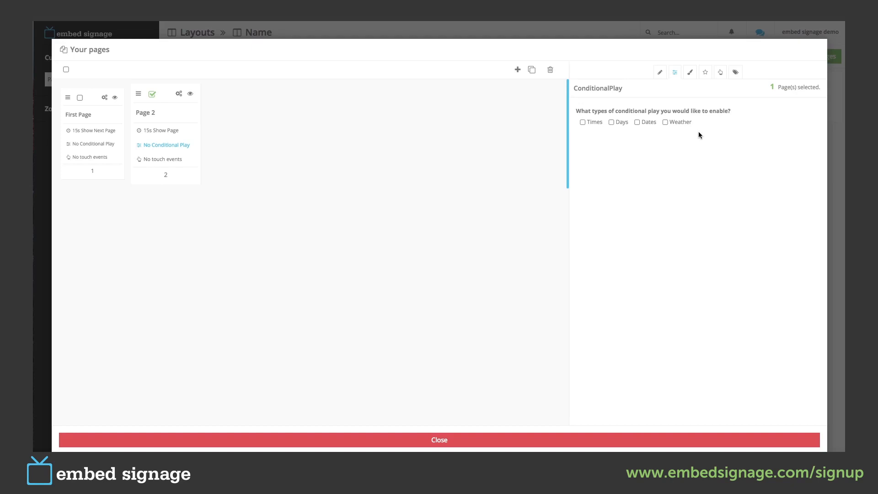
mouse_move(537, 219)
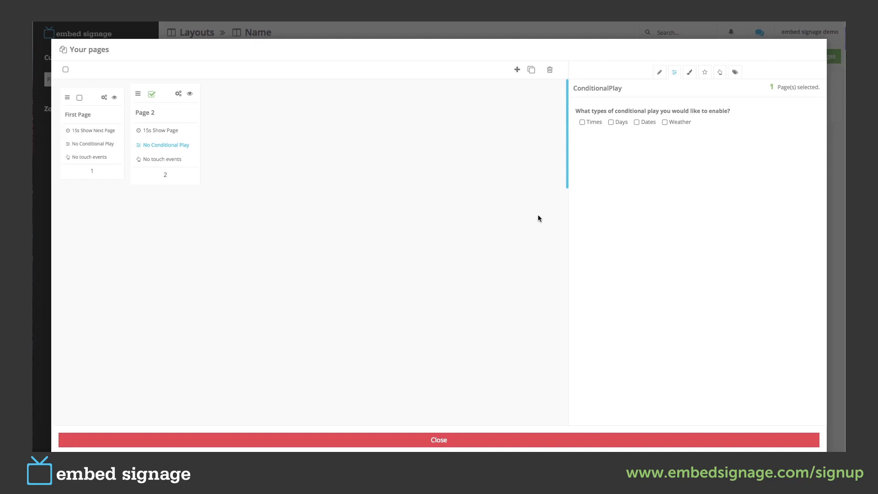
mouse_move(528, 224)
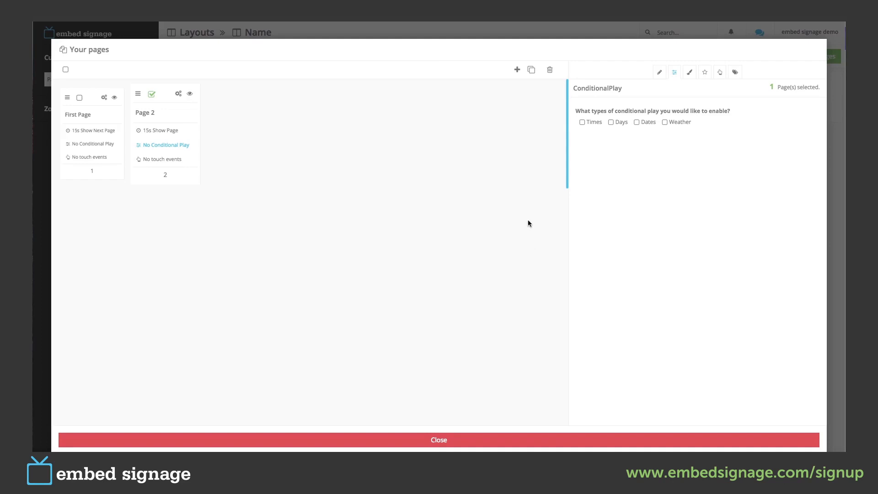
mouse_move(648, 177)
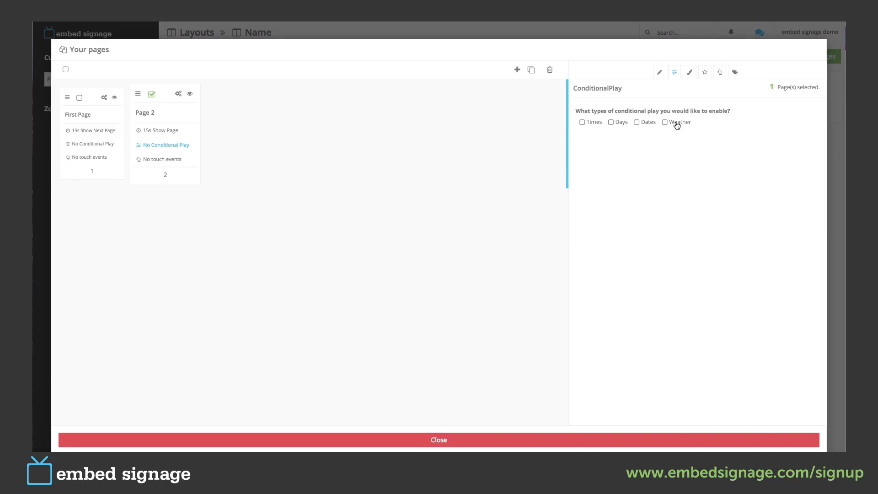
left_click(665, 122)
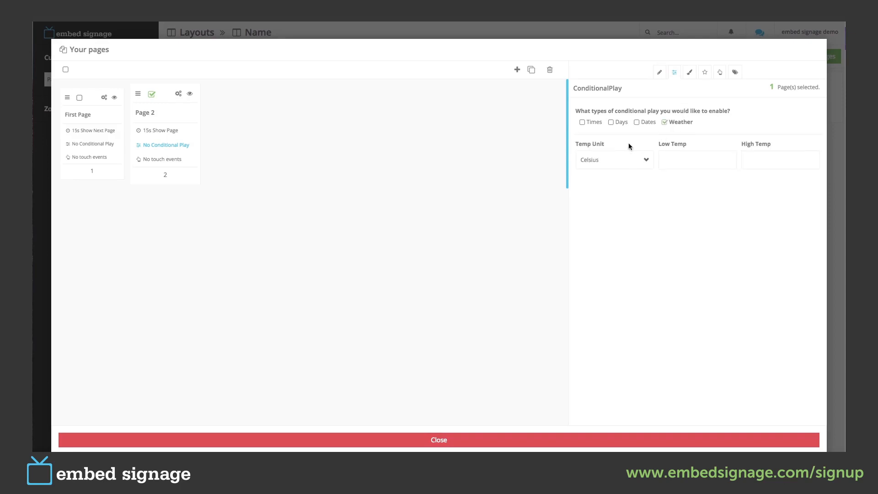
left_click(697, 159)
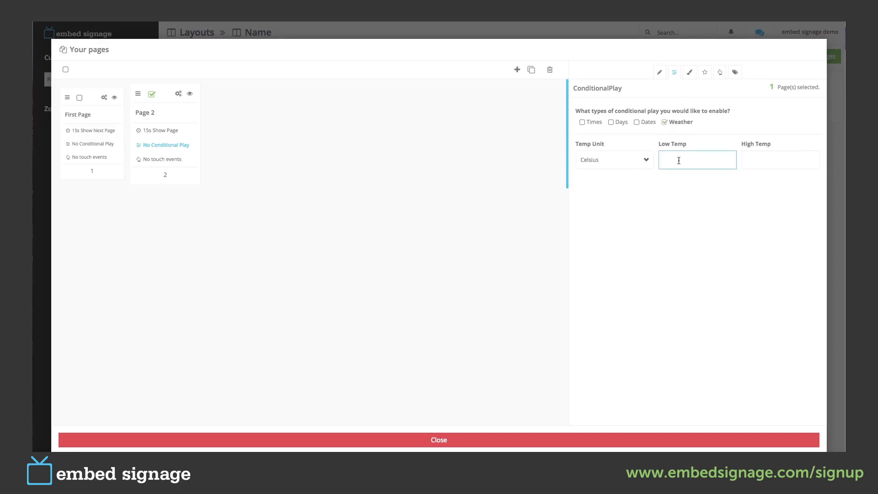
type("20")
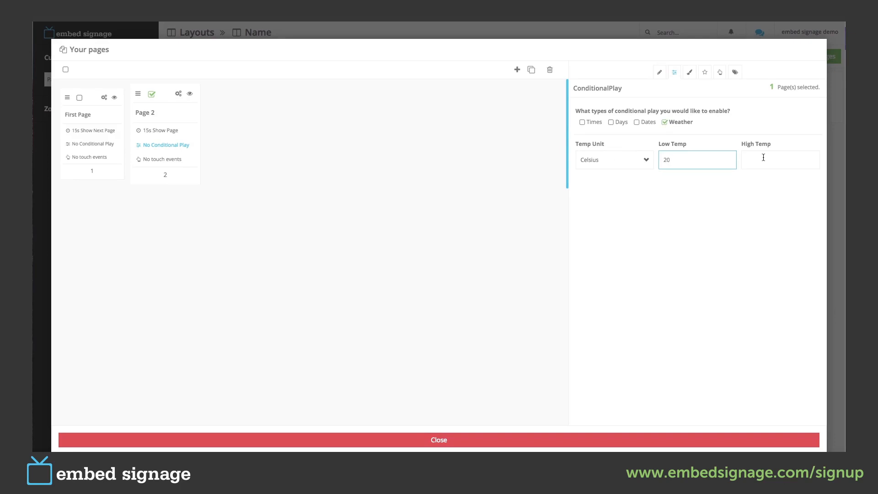
type("40")
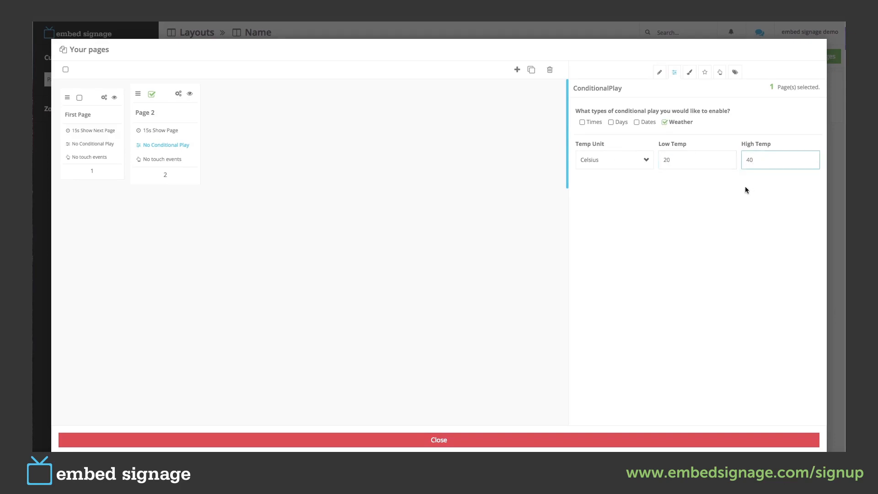
mouse_move(668, 190)
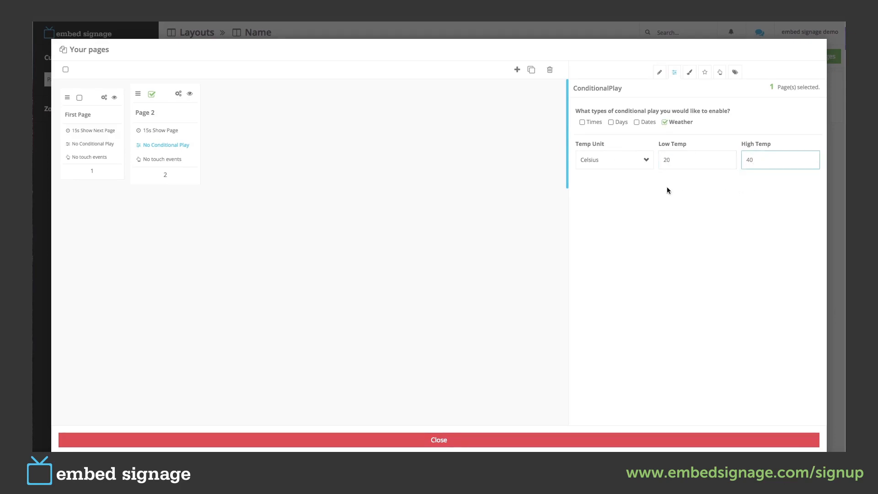
mouse_move(676, 184)
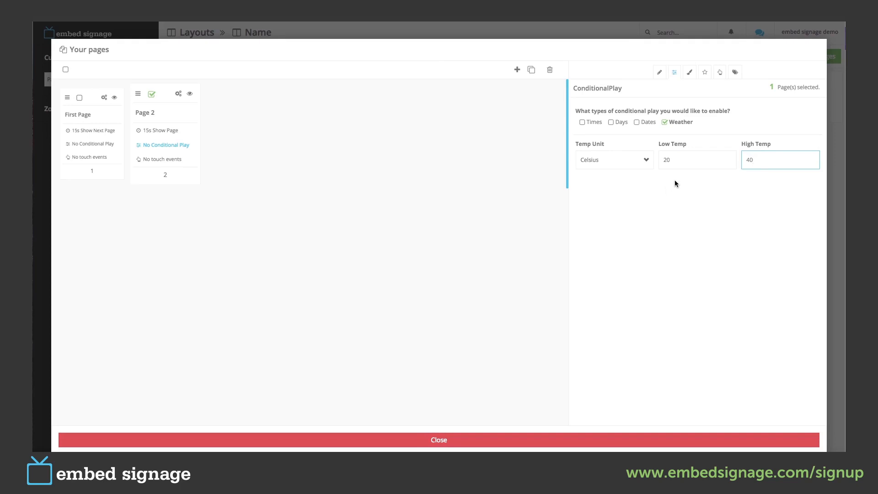
mouse_move(678, 160)
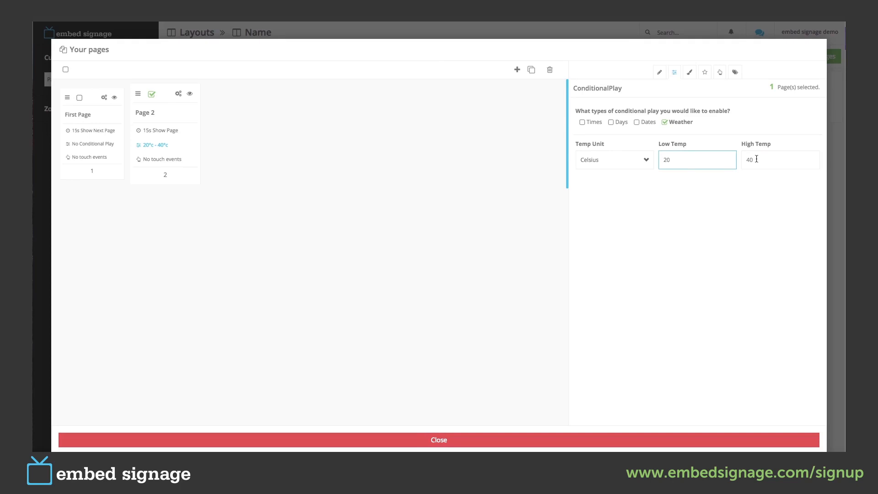
left_click(780, 160)
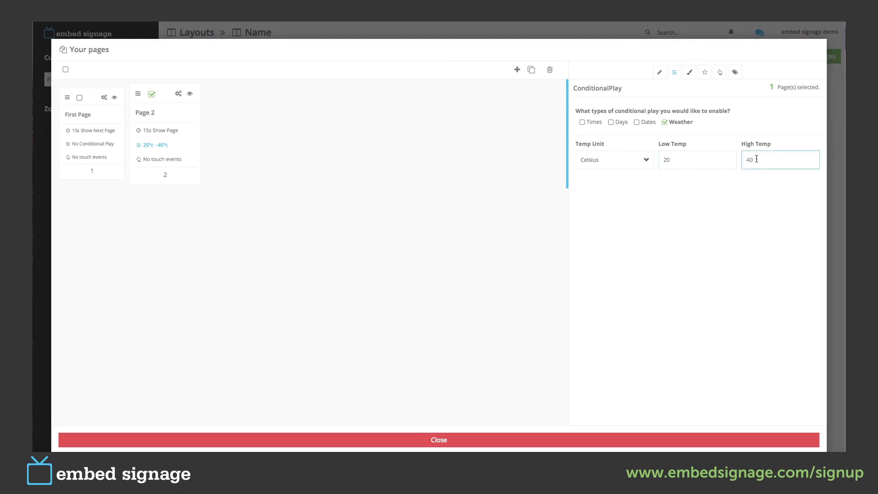
mouse_move(733, 158)
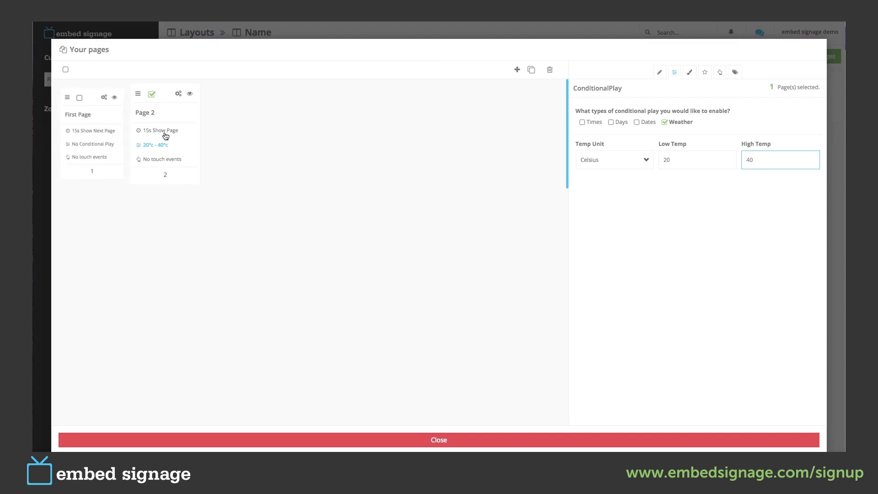
mouse_move(552, 201)
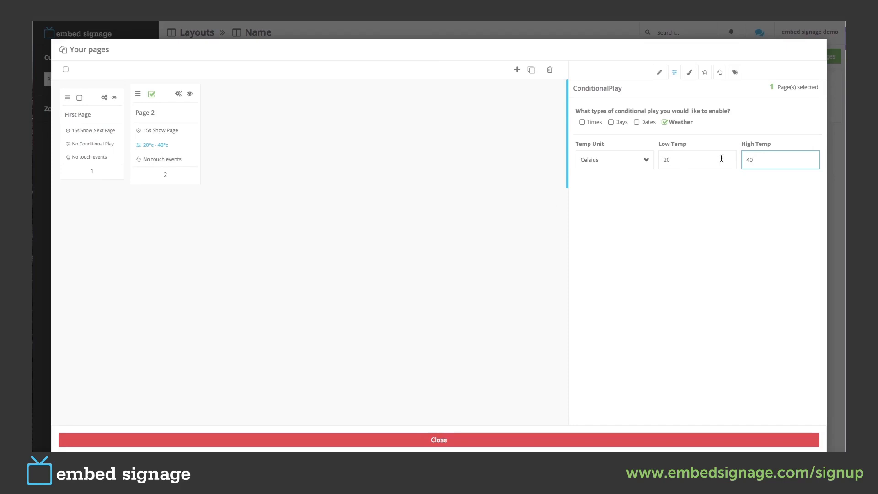
mouse_move(493, 219)
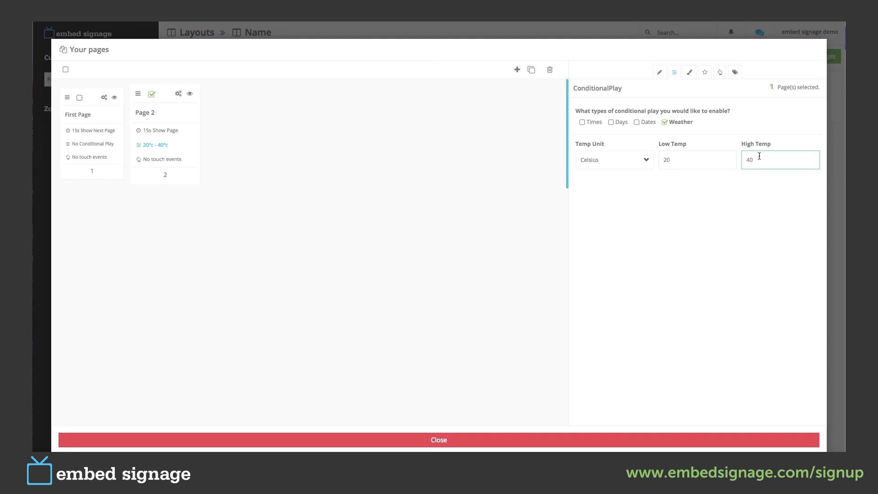
mouse_move(175, 162)
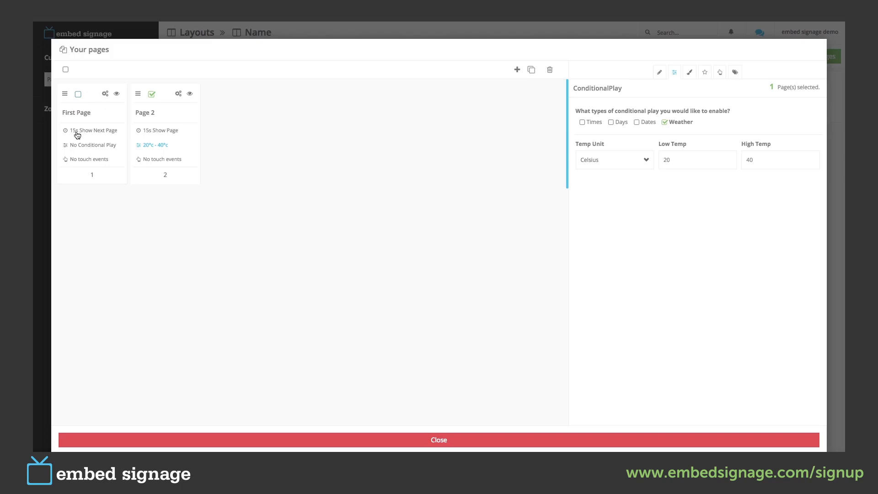
mouse_move(97, 162)
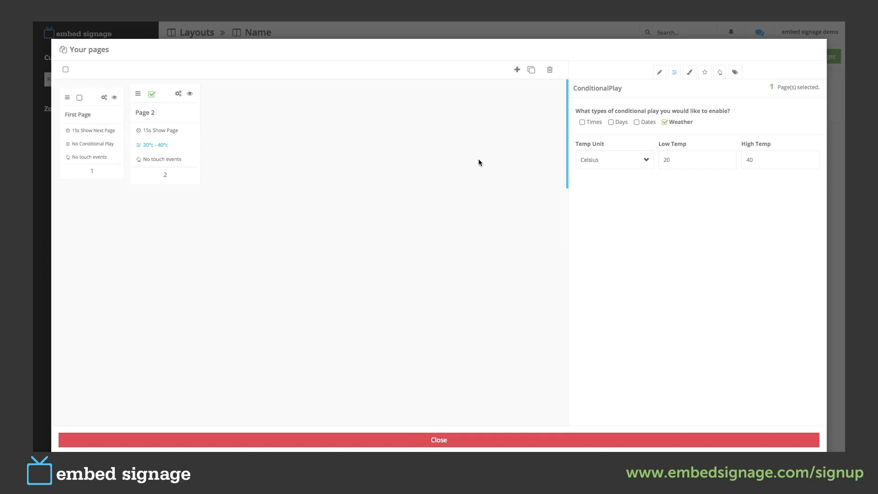
mouse_move(499, 190)
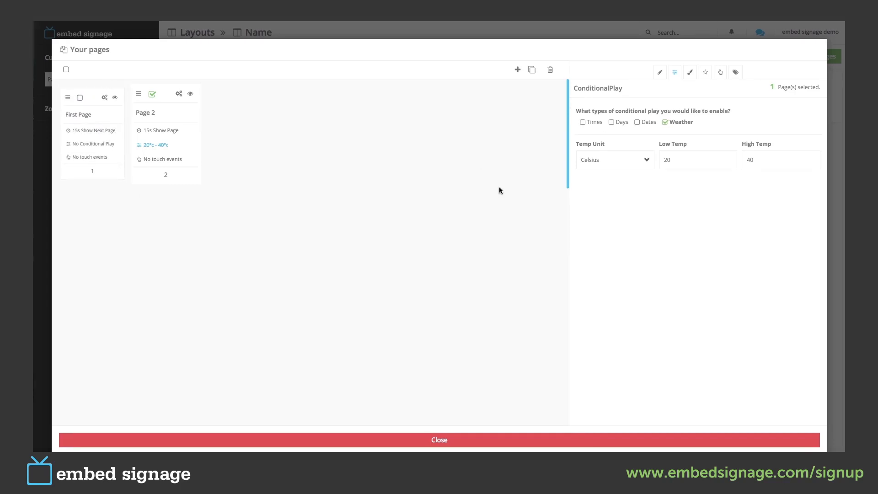
mouse_move(648, 93)
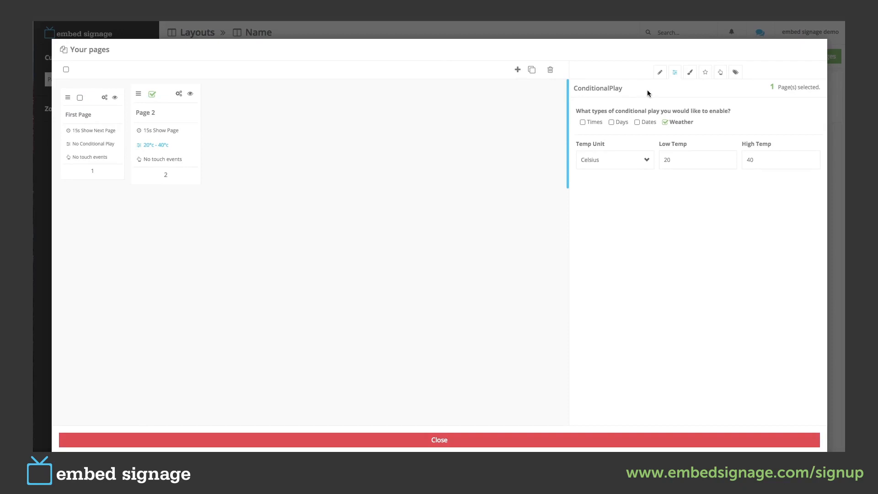
mouse_move(735, 71)
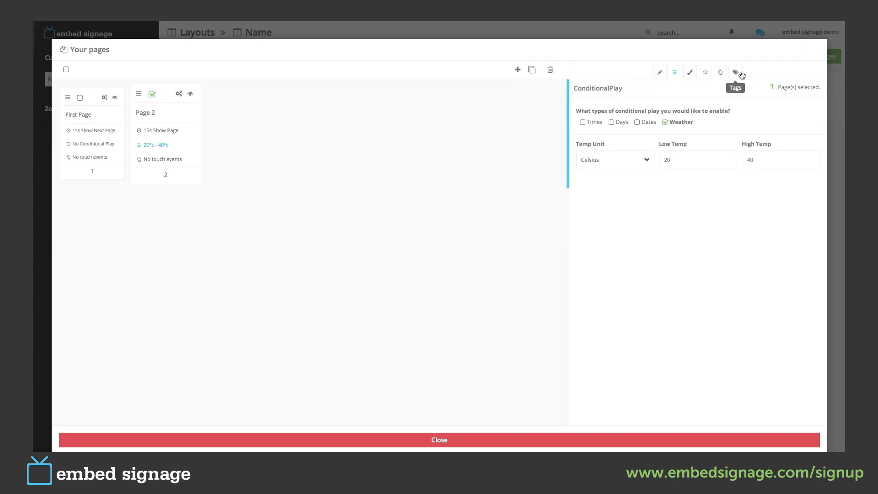
mouse_move(153, 94)
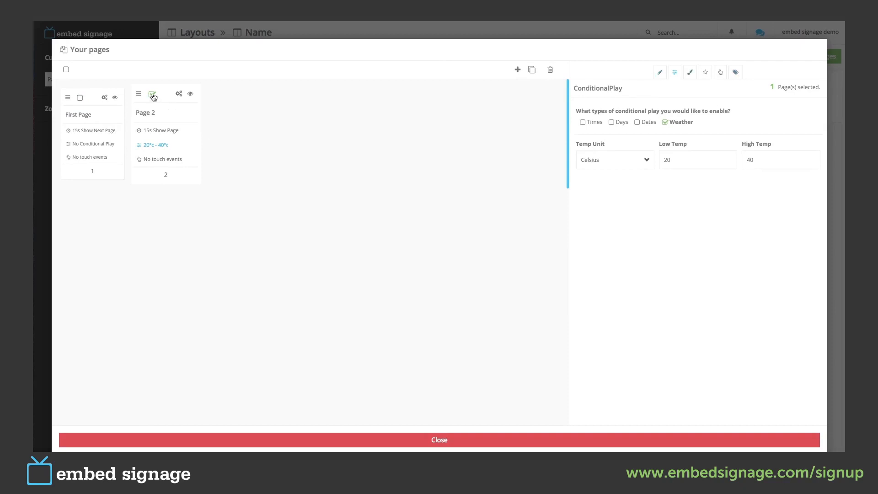
mouse_move(659, 72)
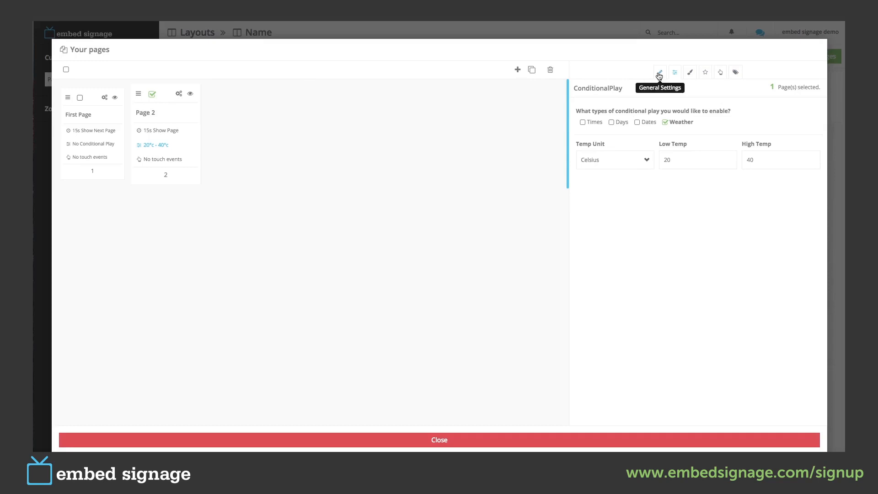
- Rename Page 2 to 'Second Page' and view its conditional play settings
left_click(660, 72)
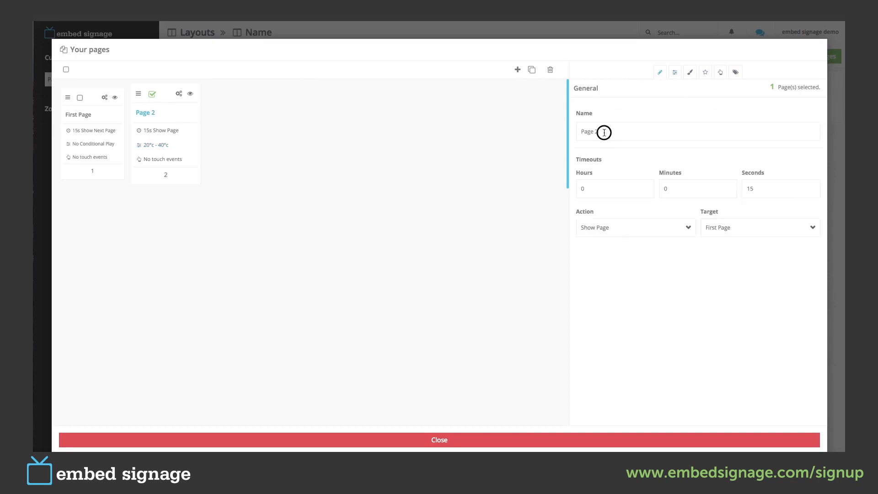
type("Secon")
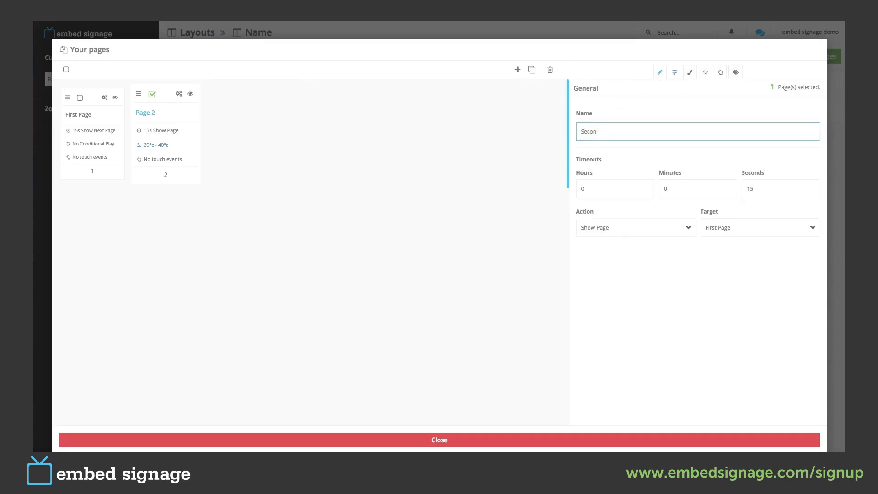
type("d Page")
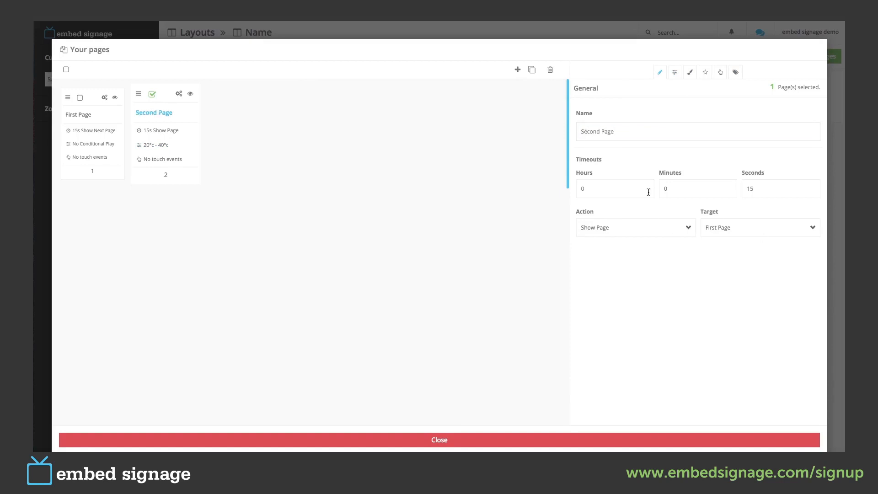
mouse_move(676, 72)
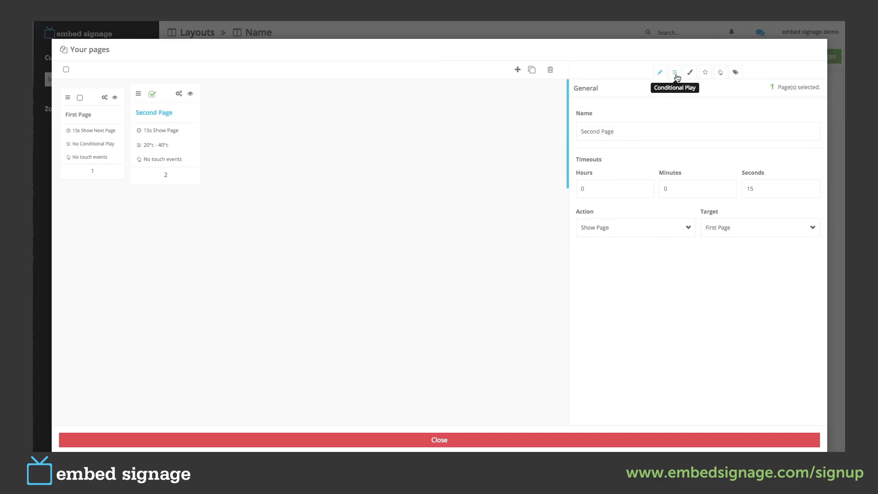
left_click(675, 72)
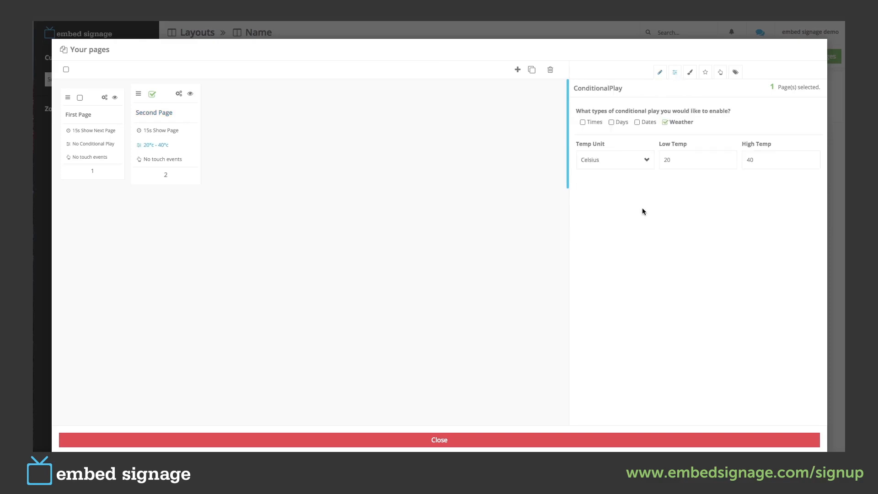
mouse_move(621, 206)
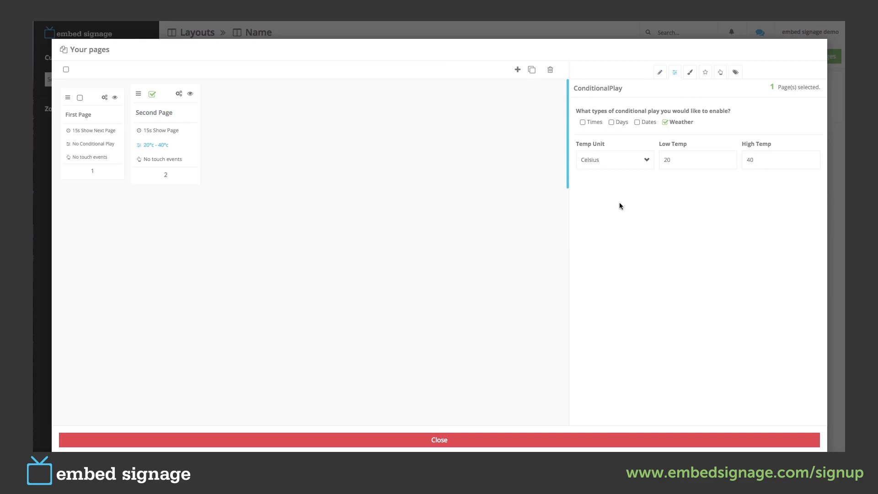
mouse_move(703, 186)
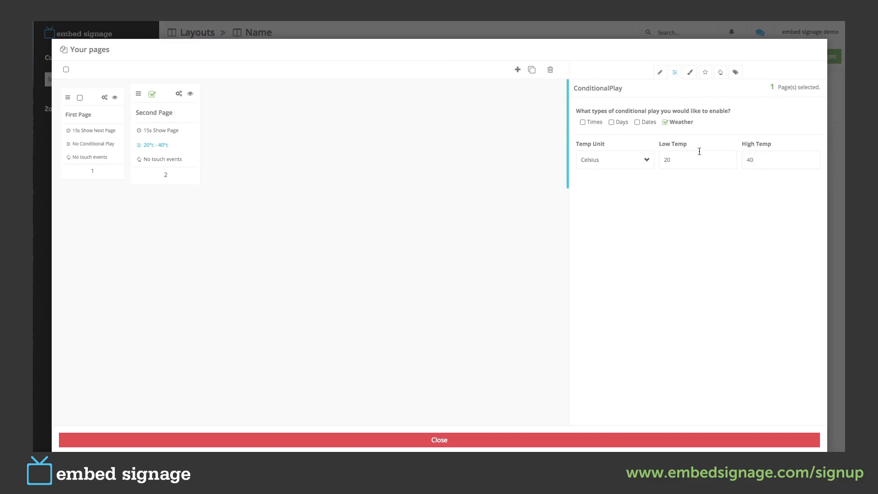
- Review Second Page's background image and colour pickers without choosing either
left_click(690, 71)
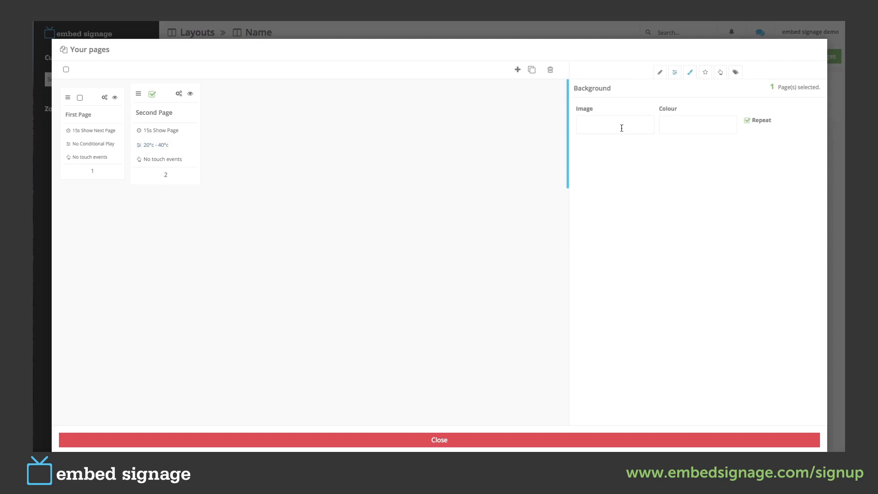
left_click(615, 125)
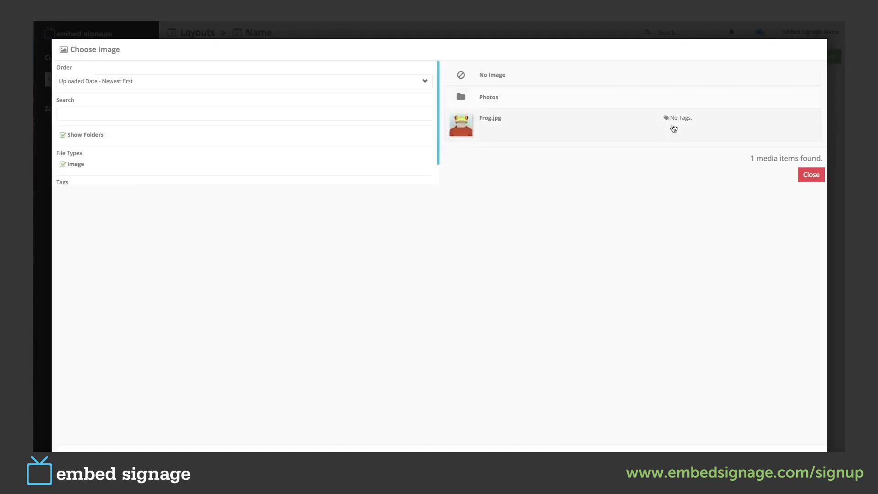
left_click(811, 174)
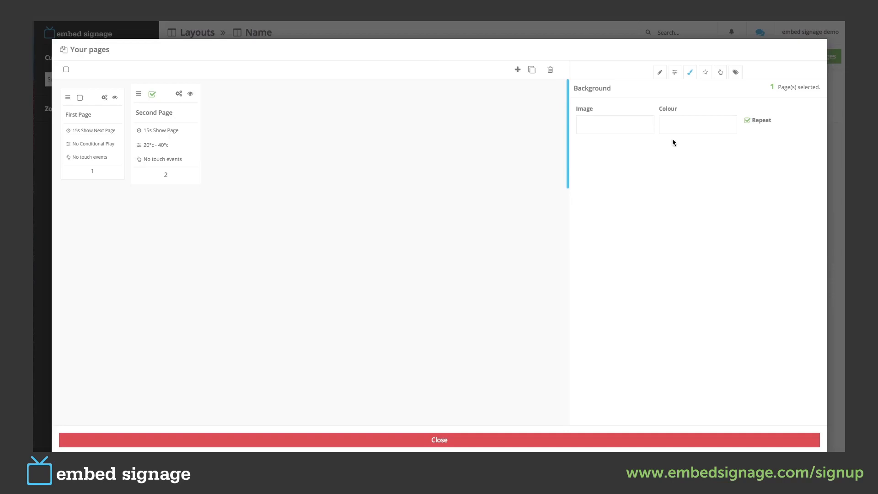
left_click(697, 125)
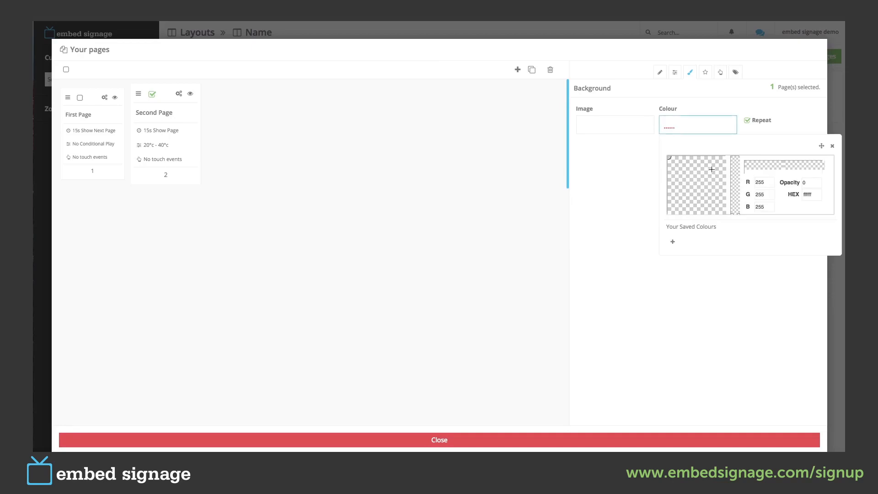
left_click(832, 145)
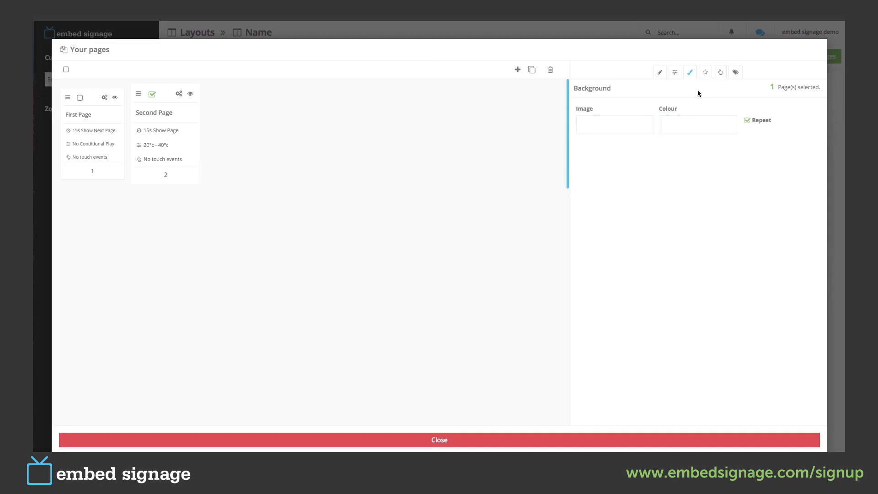
left_click(705, 72)
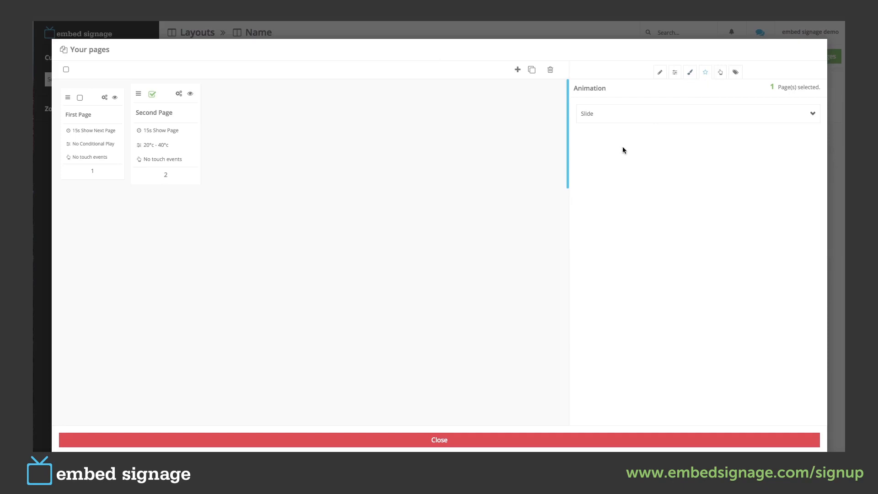
- Set Second Page's animation to None and review its interactivity and tags
left_click(696, 113)
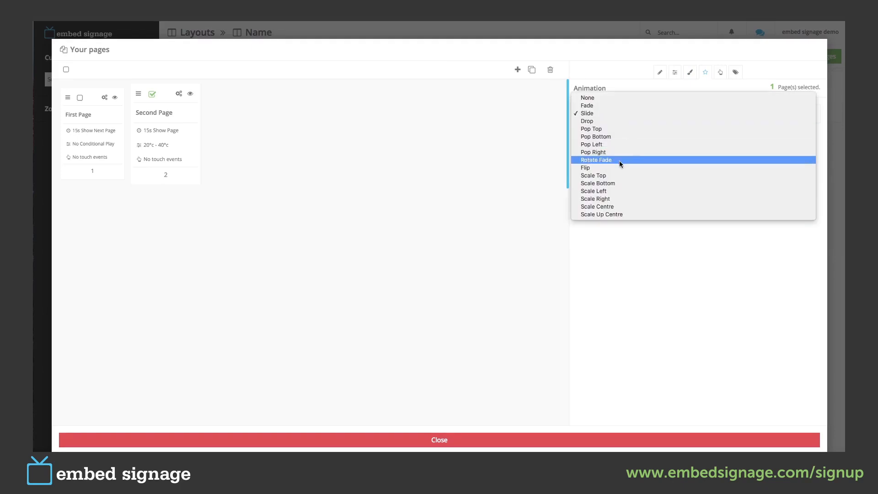
mouse_move(587, 97)
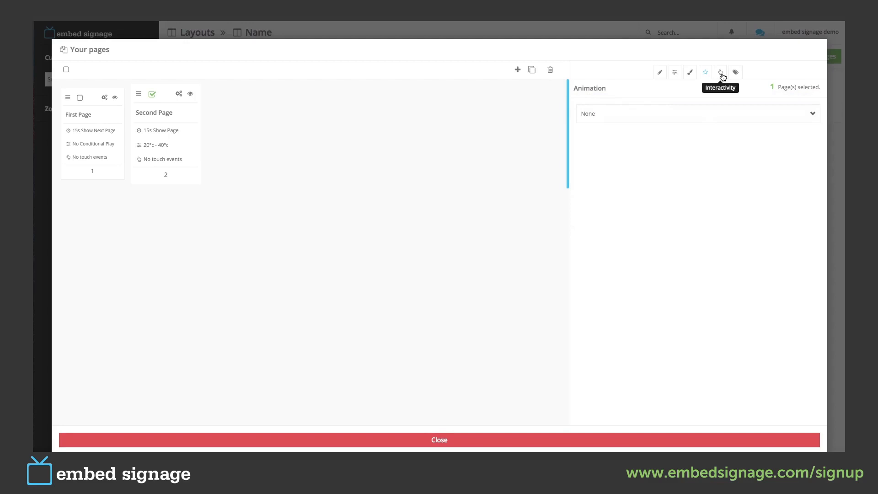
left_click(721, 72)
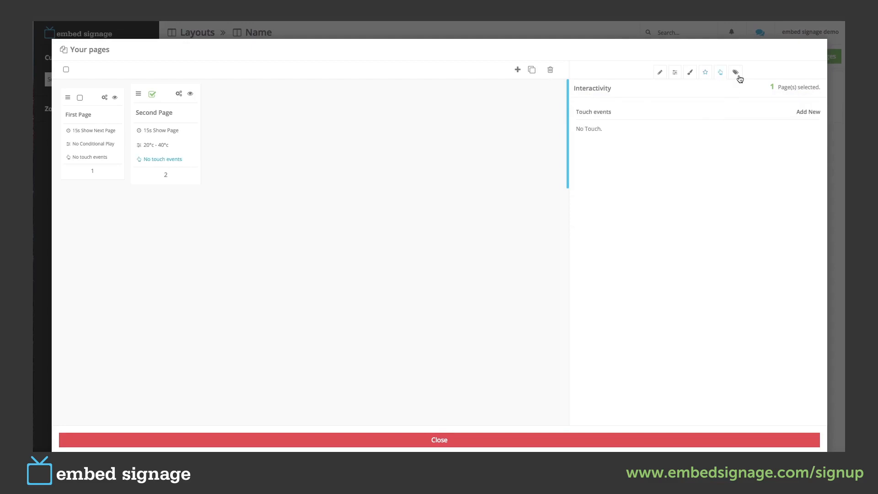
left_click(736, 72)
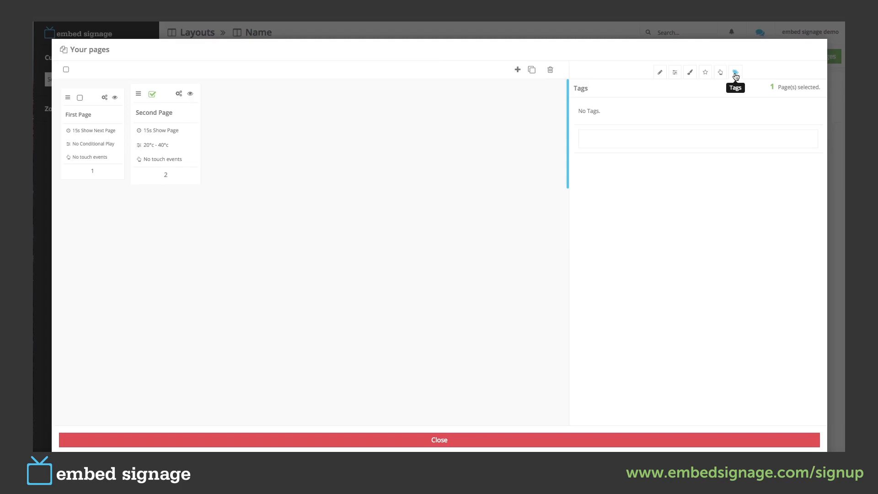
mouse_move(68, 70)
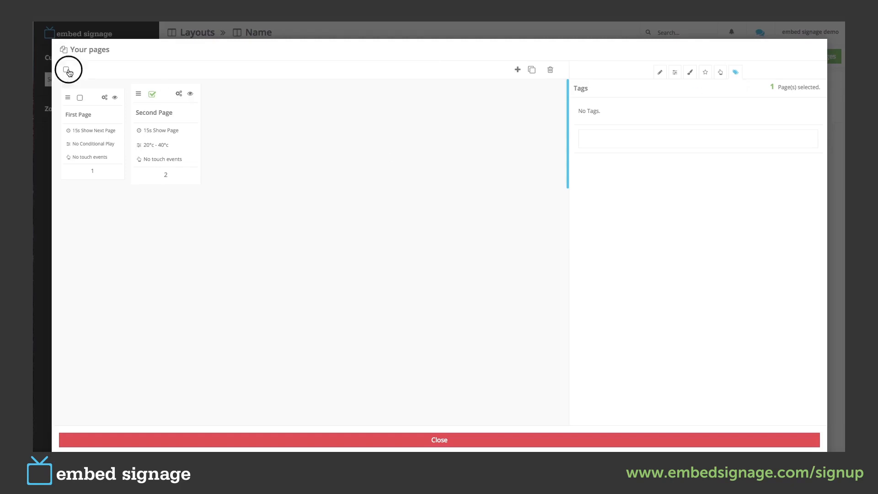
- Select both pages and set their shared timeout to 20 seconds with Show Next Page
left_click(66, 70)
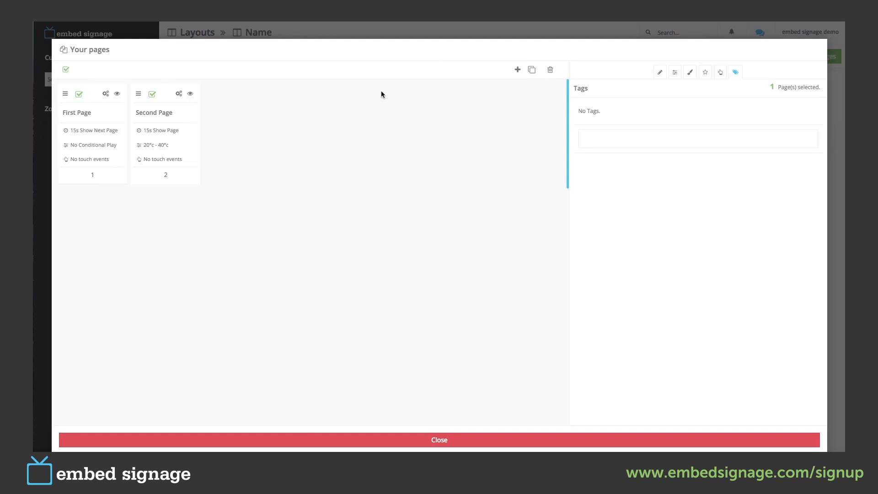
mouse_move(659, 72)
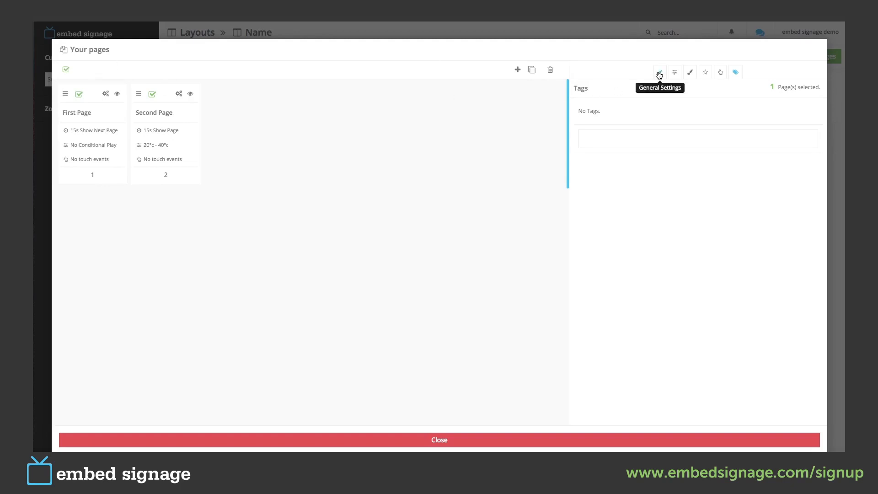
left_click(659, 72)
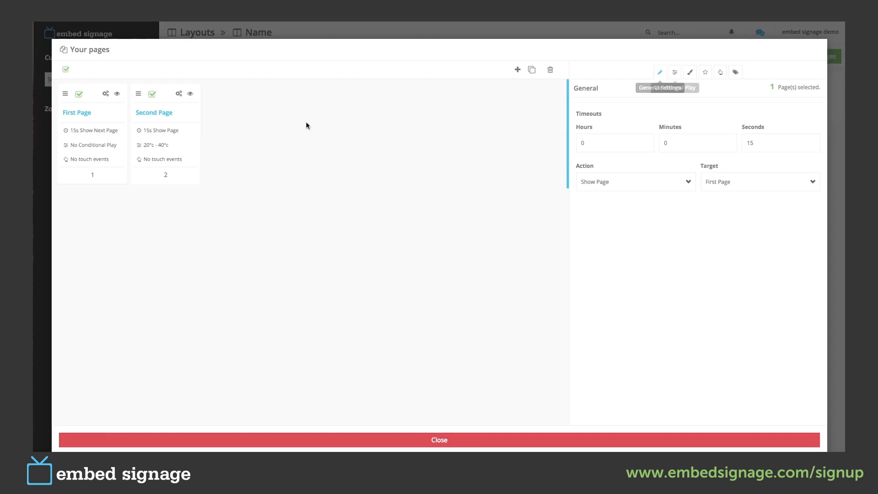
mouse_move(269, 152)
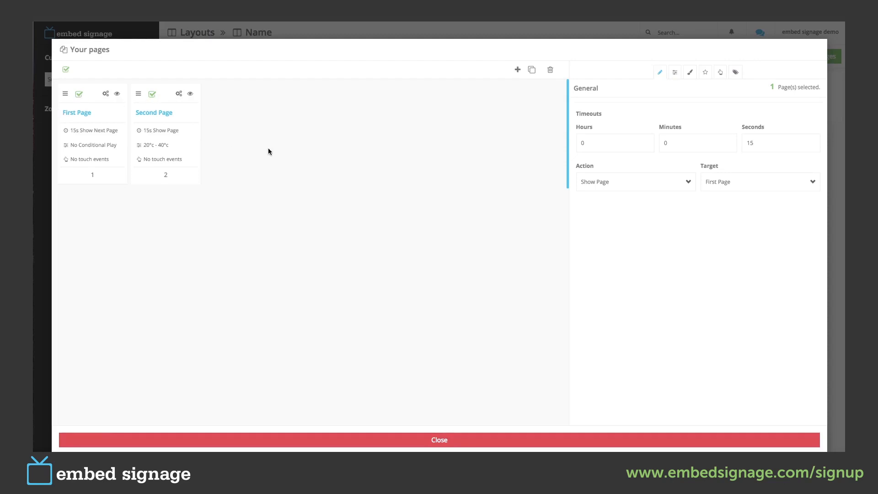
mouse_move(380, 145)
type("20")
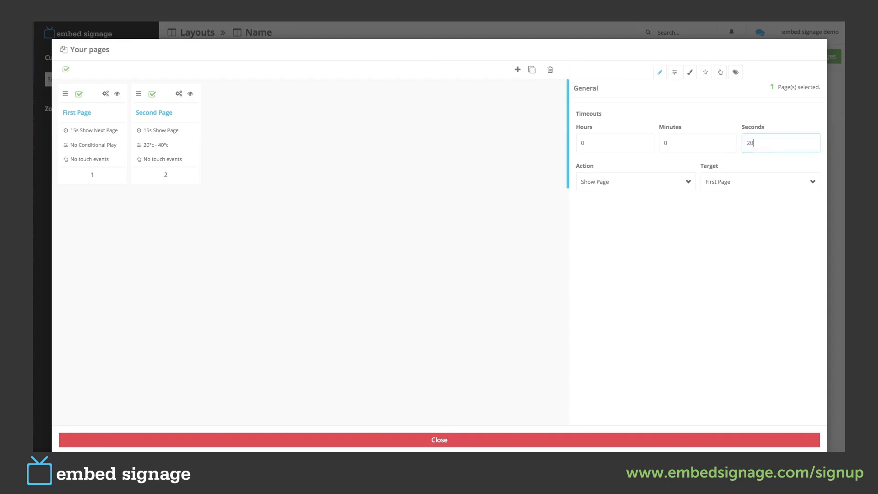
left_click(636, 181)
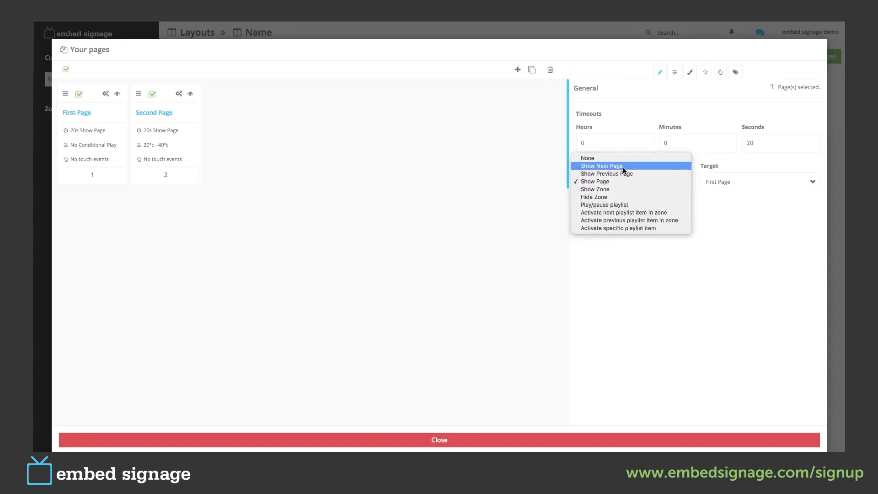
left_click(601, 165)
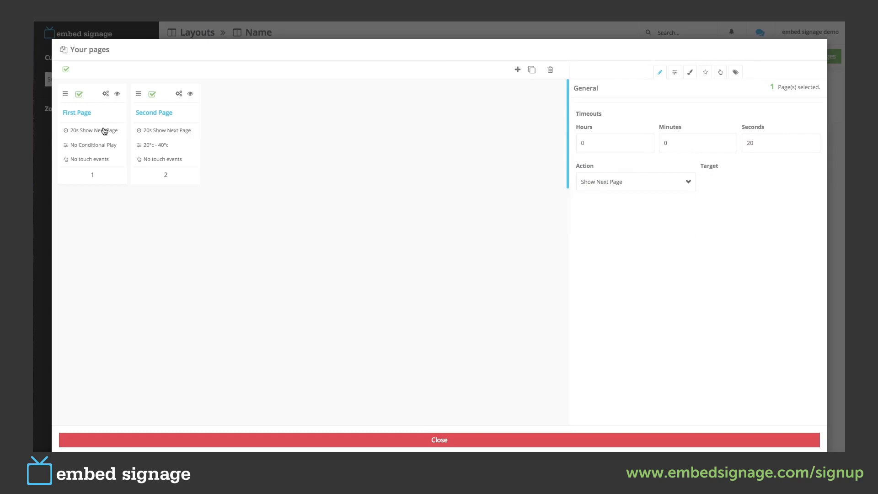
mouse_move(338, 141)
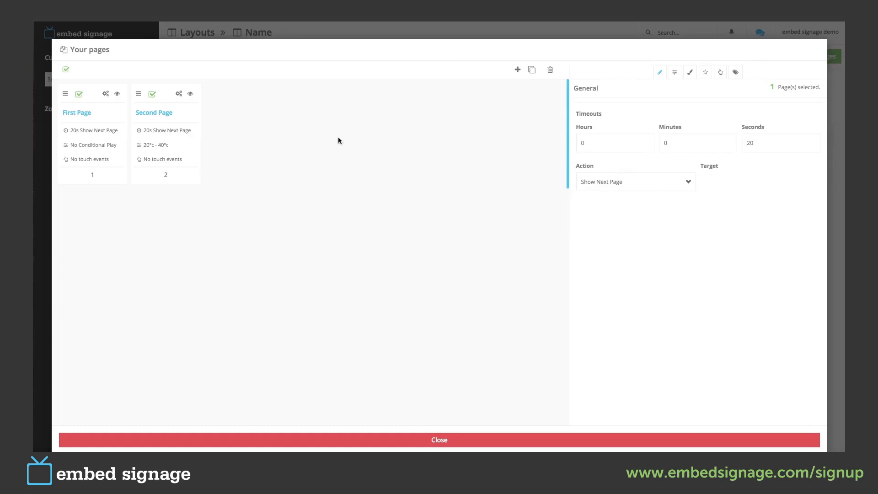
mouse_move(274, 156)
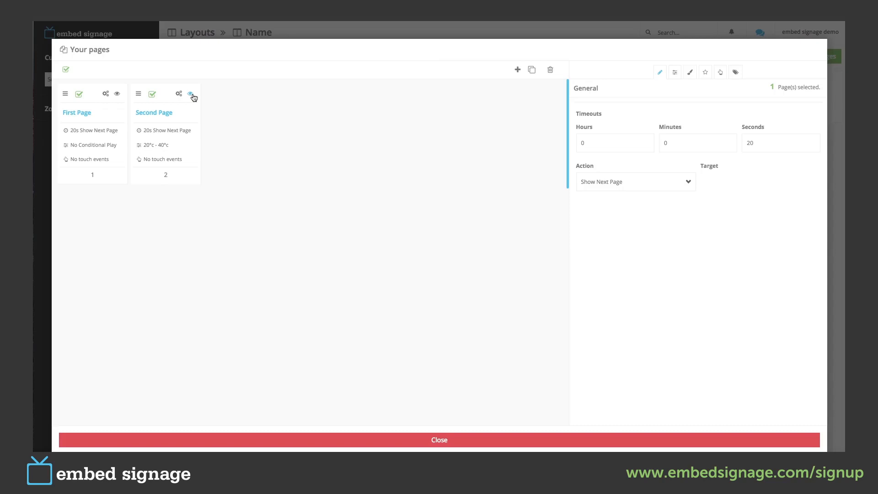
left_click(192, 94)
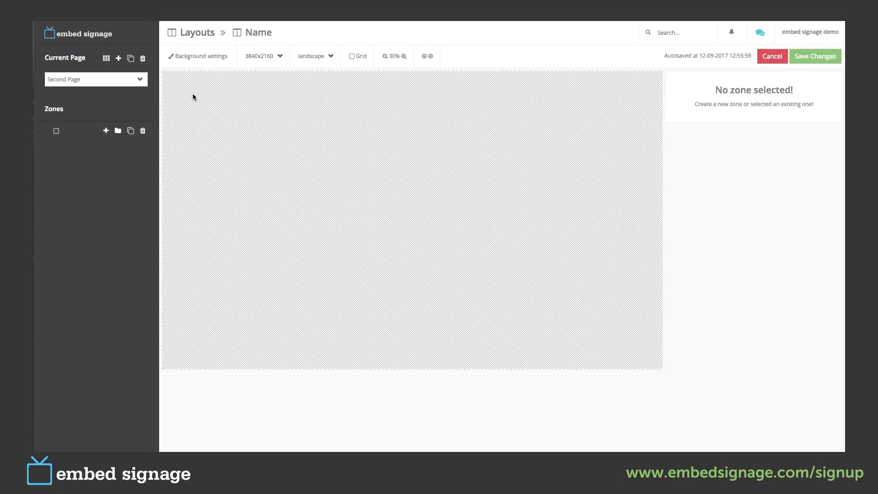
mouse_move(432, 207)
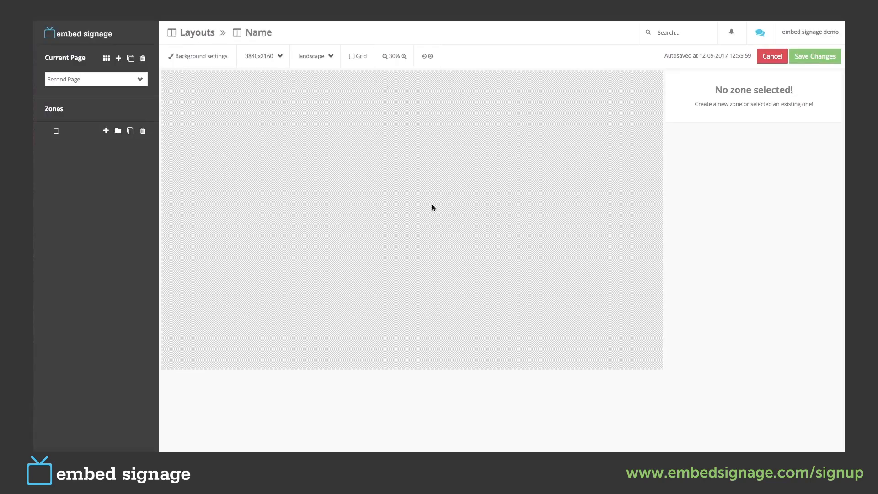
mouse_move(55, 92)
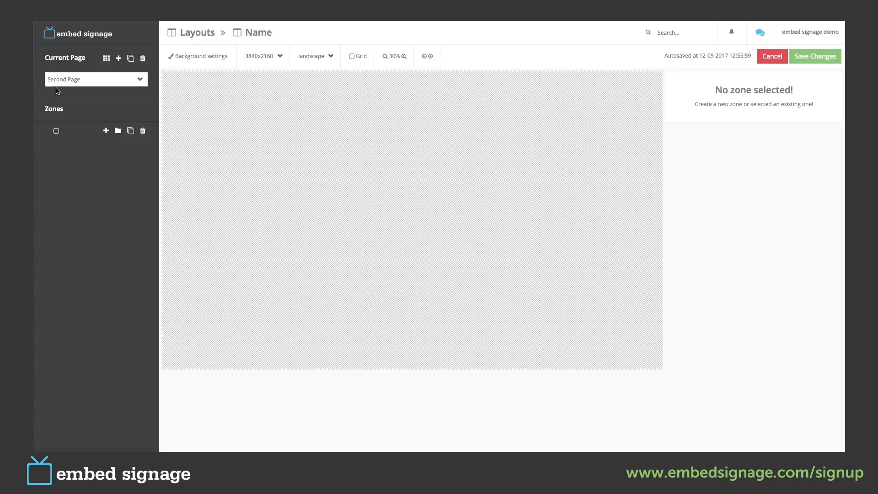
mouse_move(143, 83)
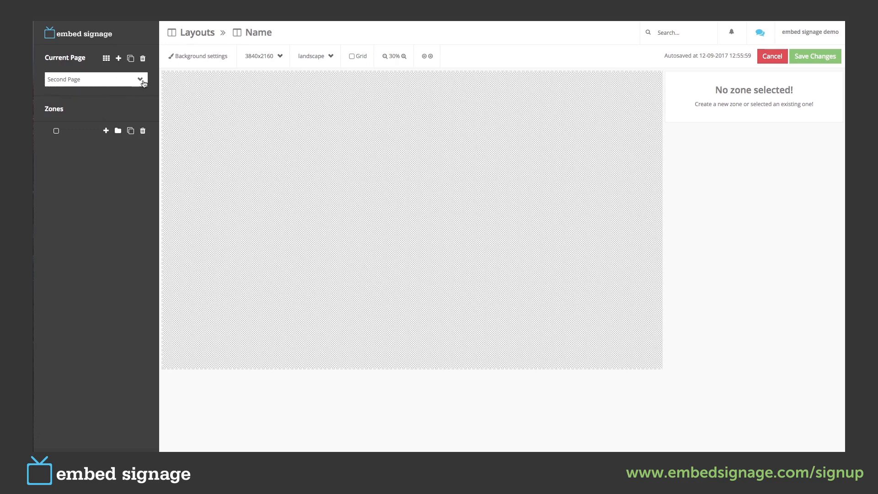
mouse_move(133, 90)
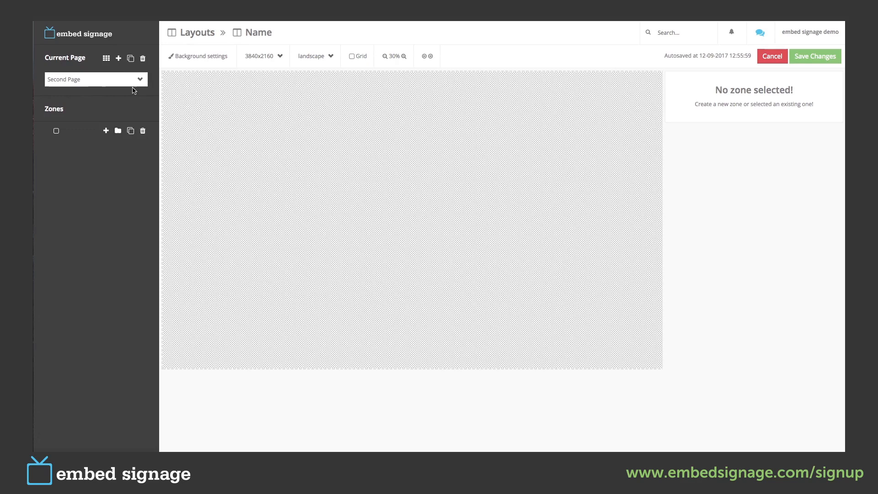
- Check First Page and Second Page via Current Page, then reopen the Your pages overview
left_click(95, 80)
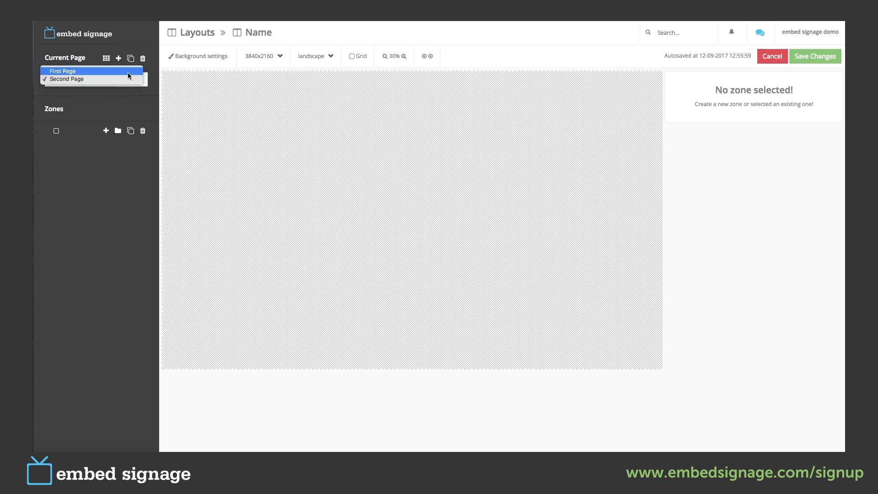
left_click(64, 71)
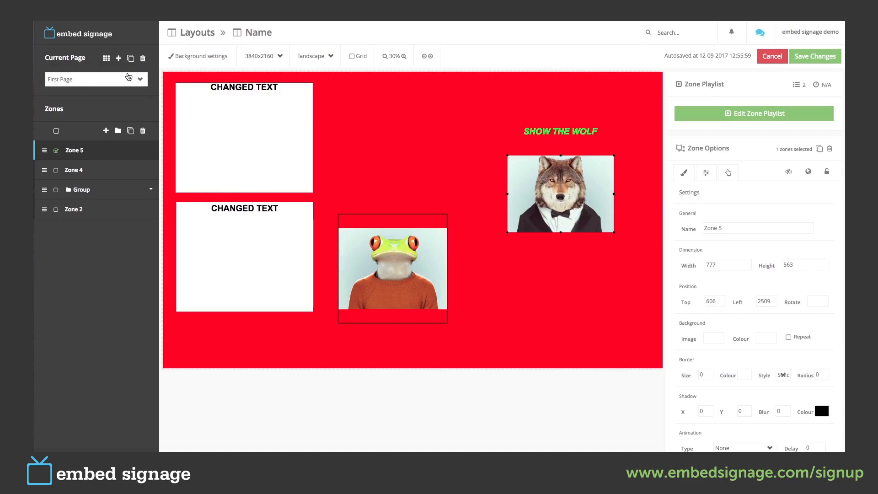
mouse_move(120, 114)
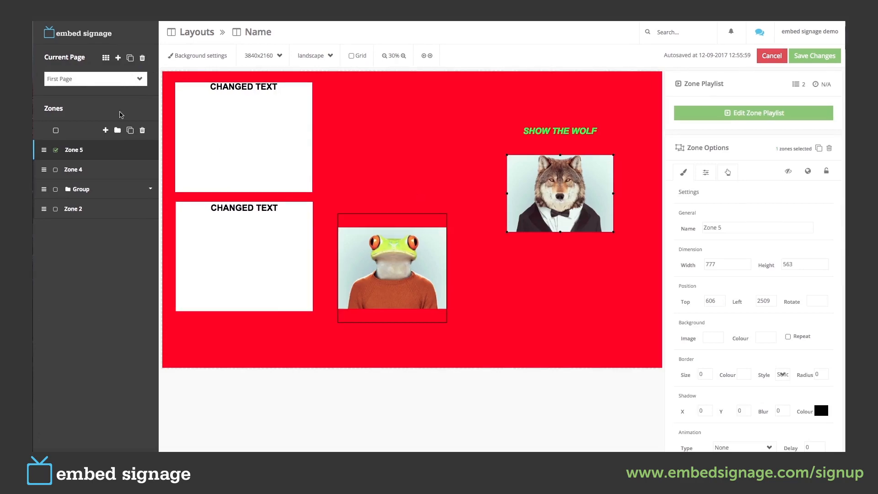
mouse_move(105, 90)
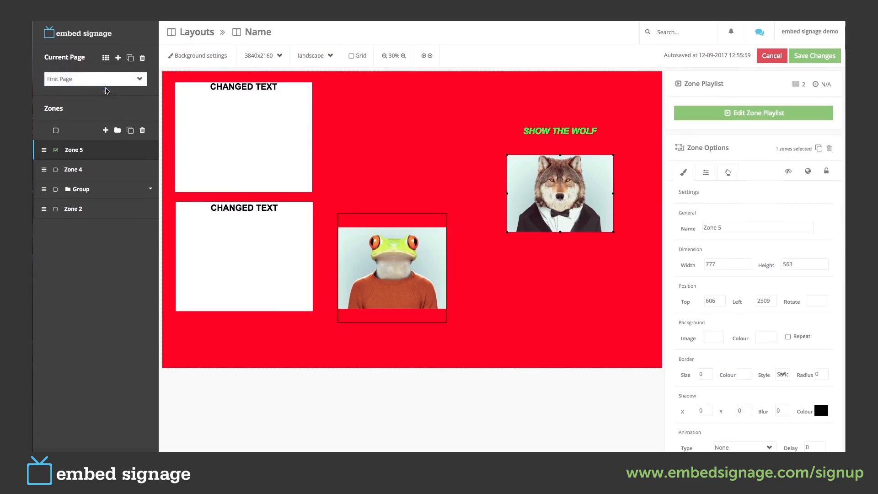
left_click(95, 78)
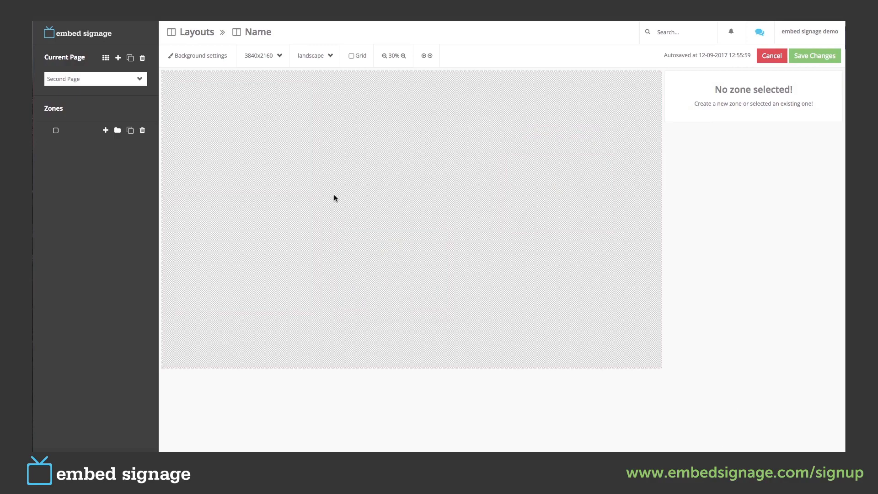
mouse_move(202, 60)
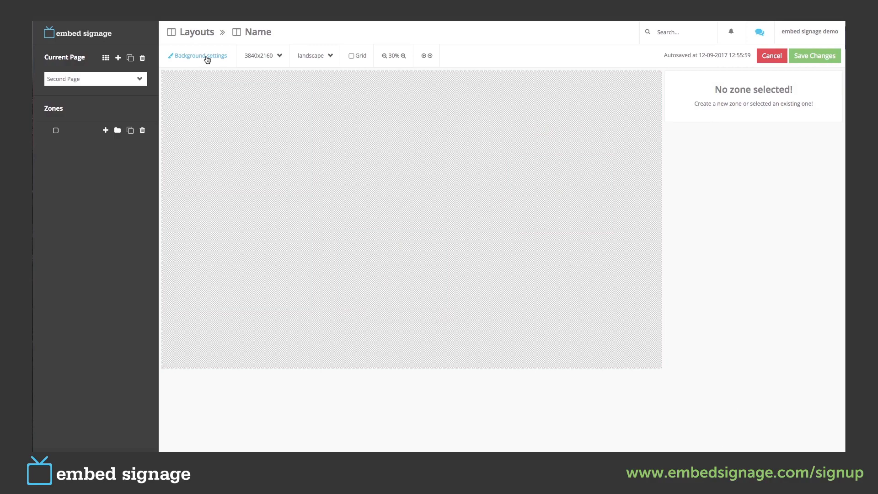
mouse_move(106, 58)
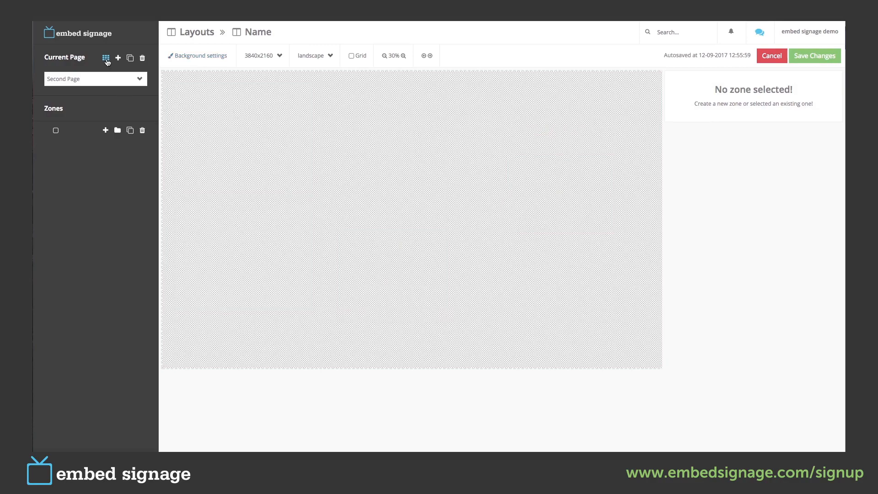
left_click(105, 58)
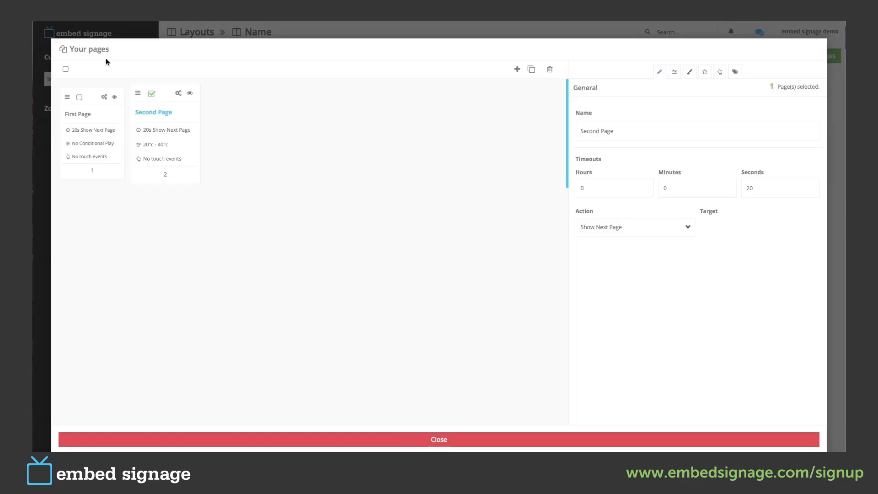
mouse_move(443, 110)
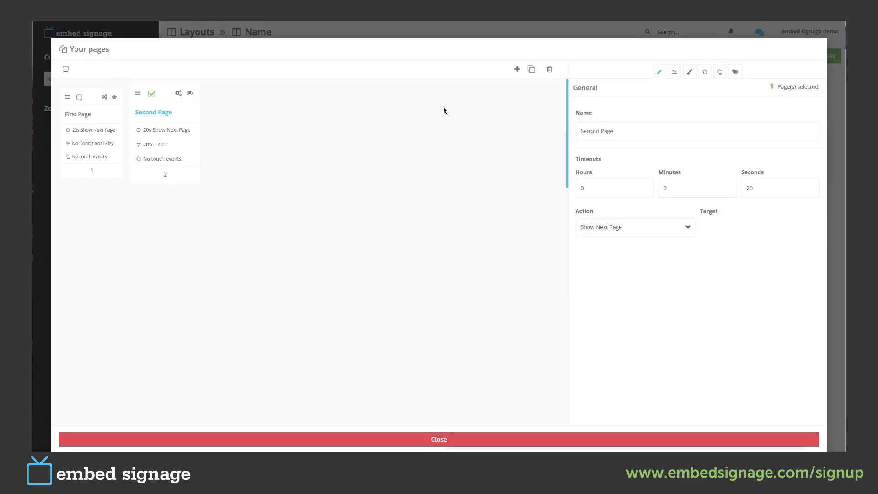
- Choose black (000000) as the Second Page's background colour in its Background settings
left_click(689, 72)
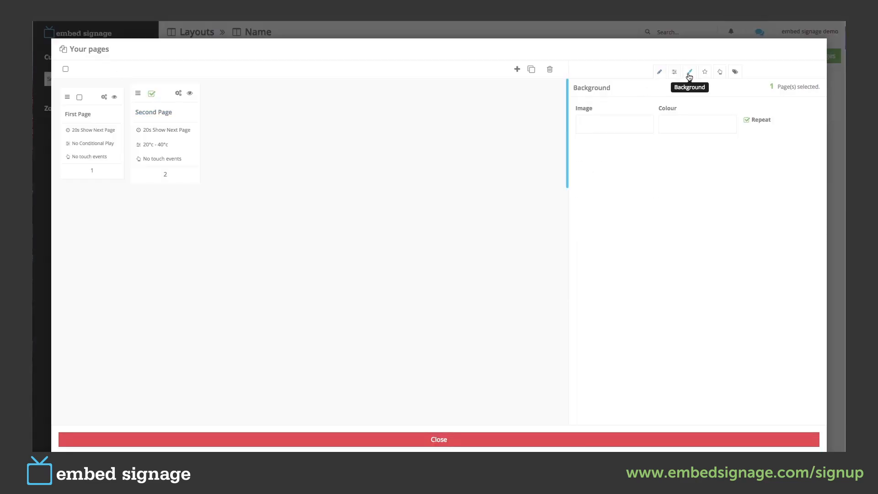
left_click(697, 124)
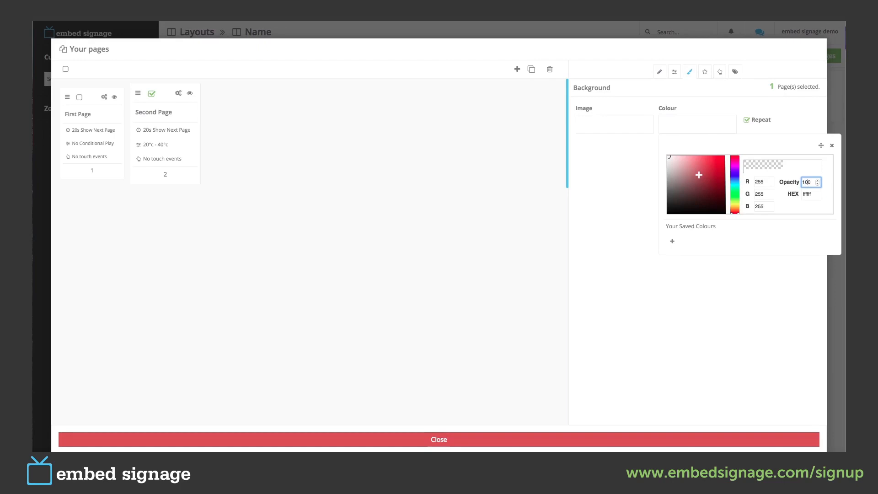
left_click(668, 207)
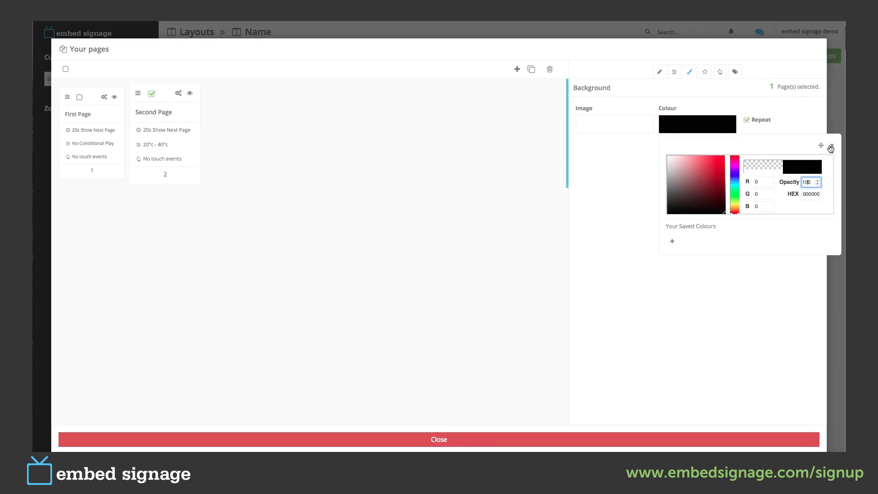
left_click(830, 147)
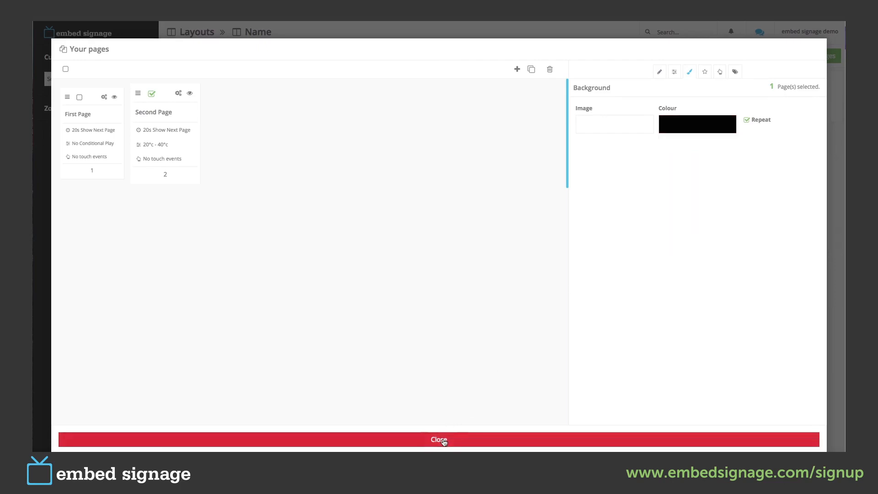
- Leave the pages overview, compare the red First Page, and return to the black Second Page
left_click(439, 439)
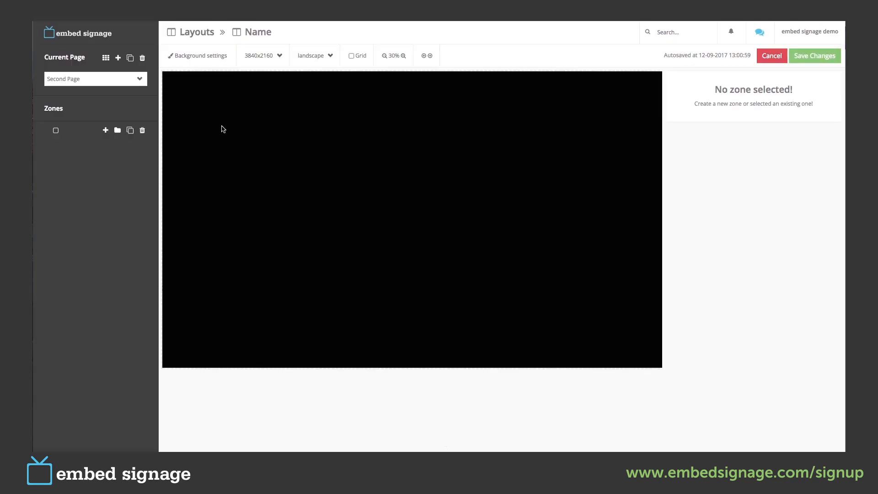
mouse_move(448, 247)
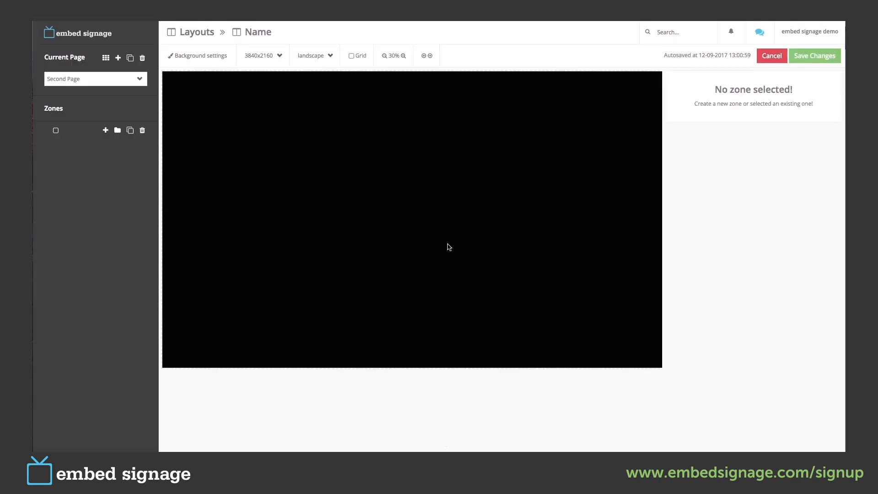
left_click(95, 78)
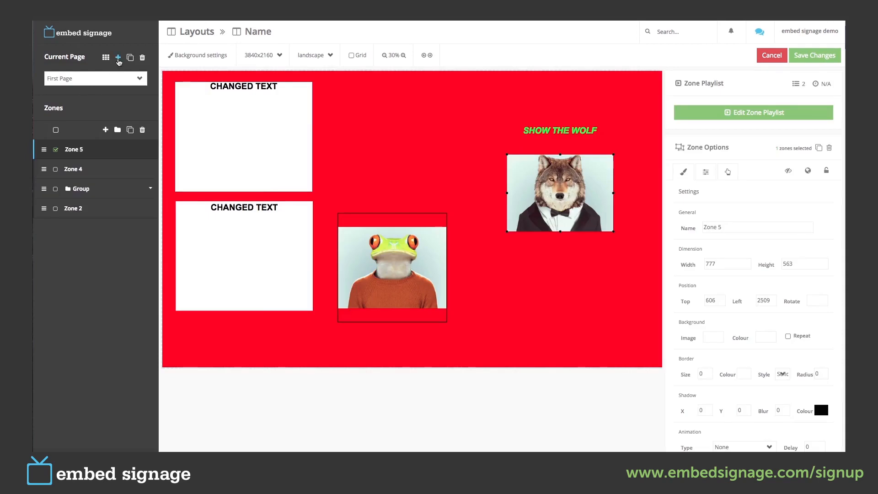
mouse_move(143, 58)
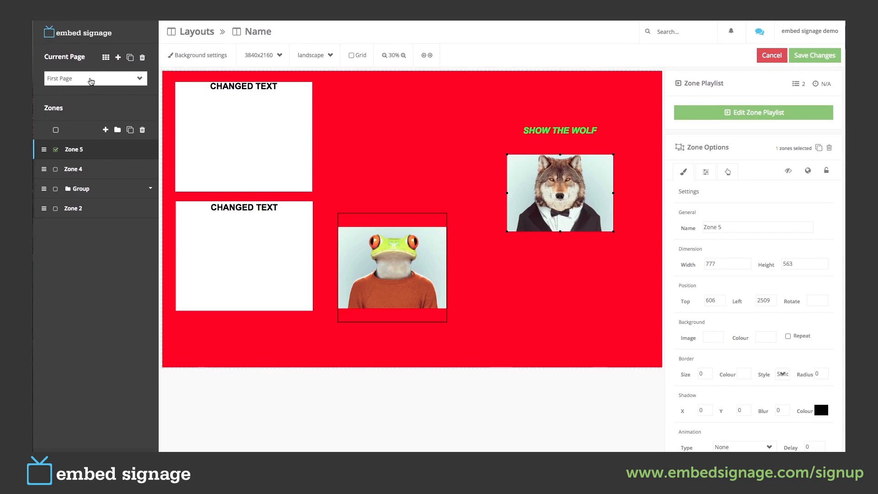
left_click(96, 78)
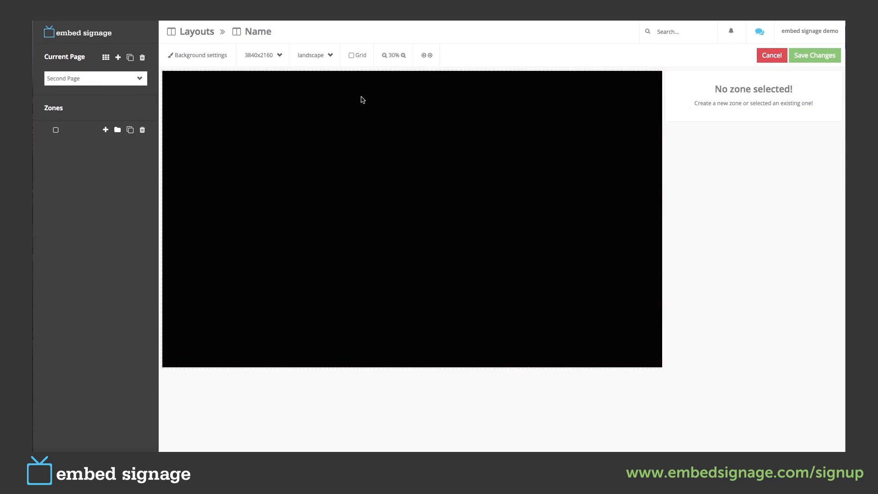
mouse_move(397, 187)
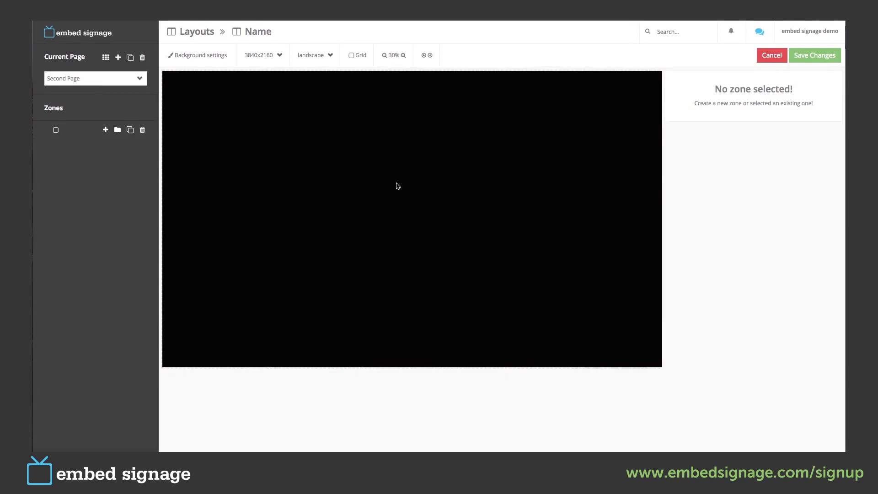